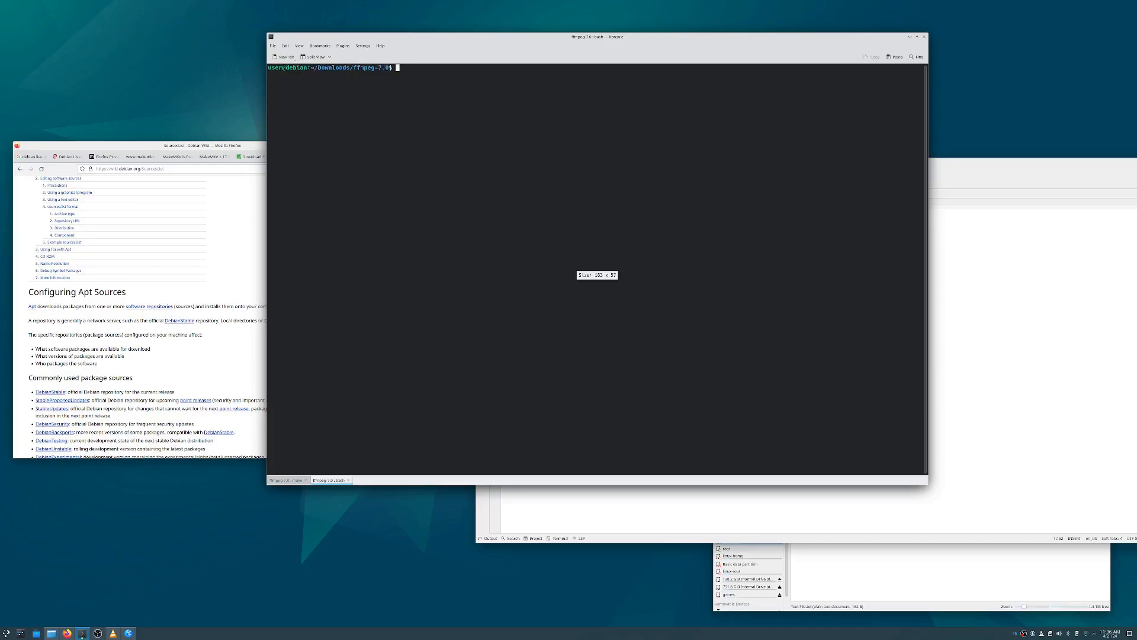
As root, review /etc/apt/sources.list in the editor and return to the prompt
type("sudo nano")
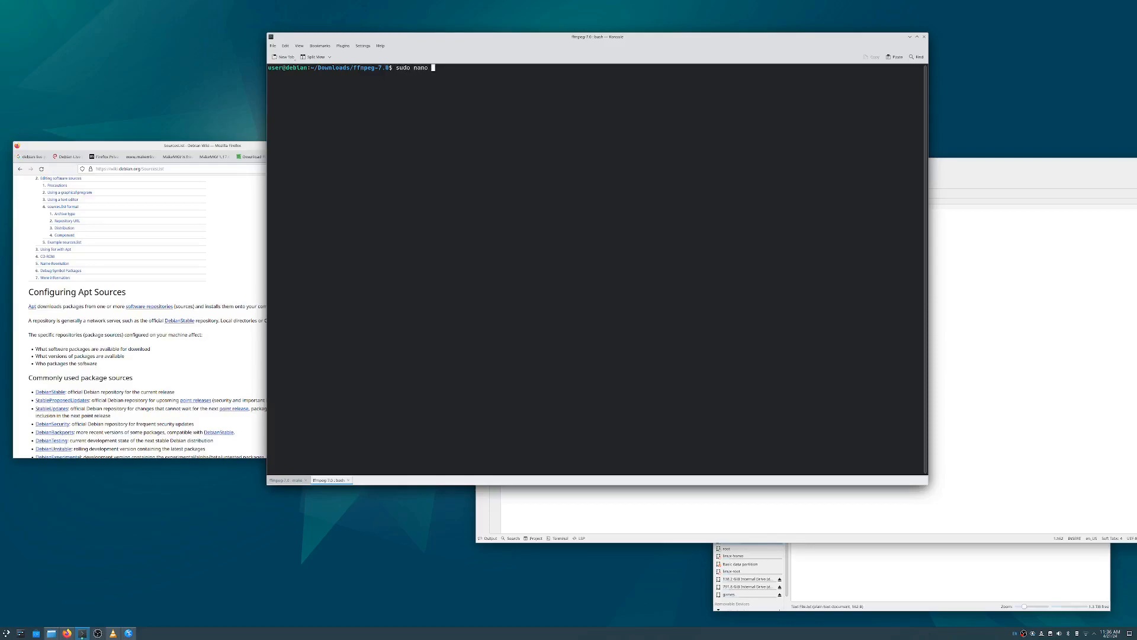
type("/")
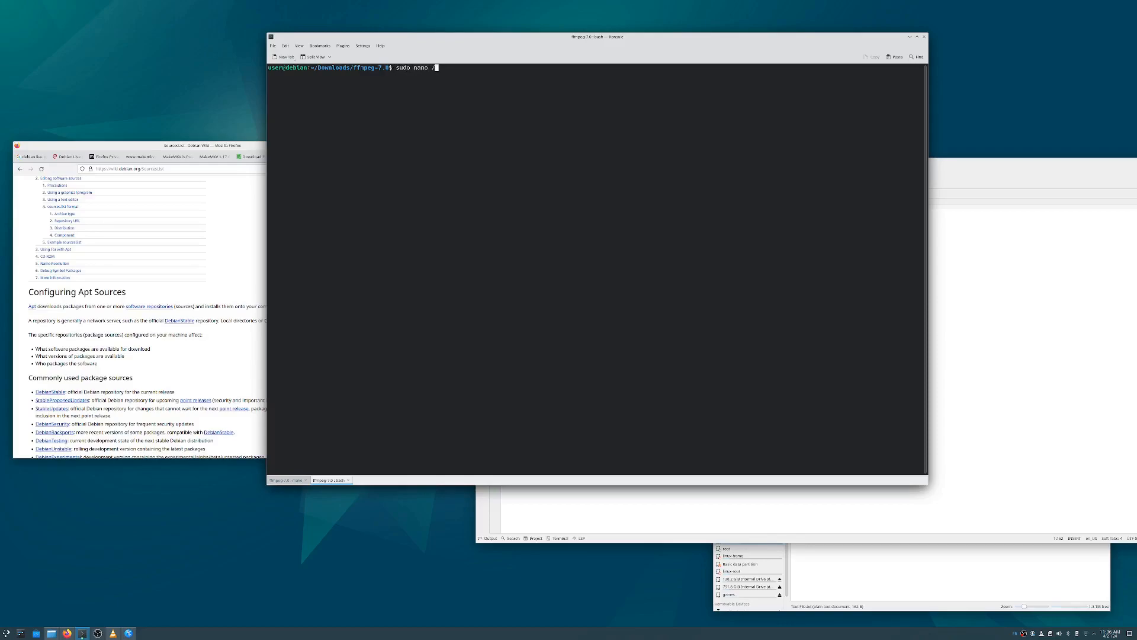
type("/etc/")
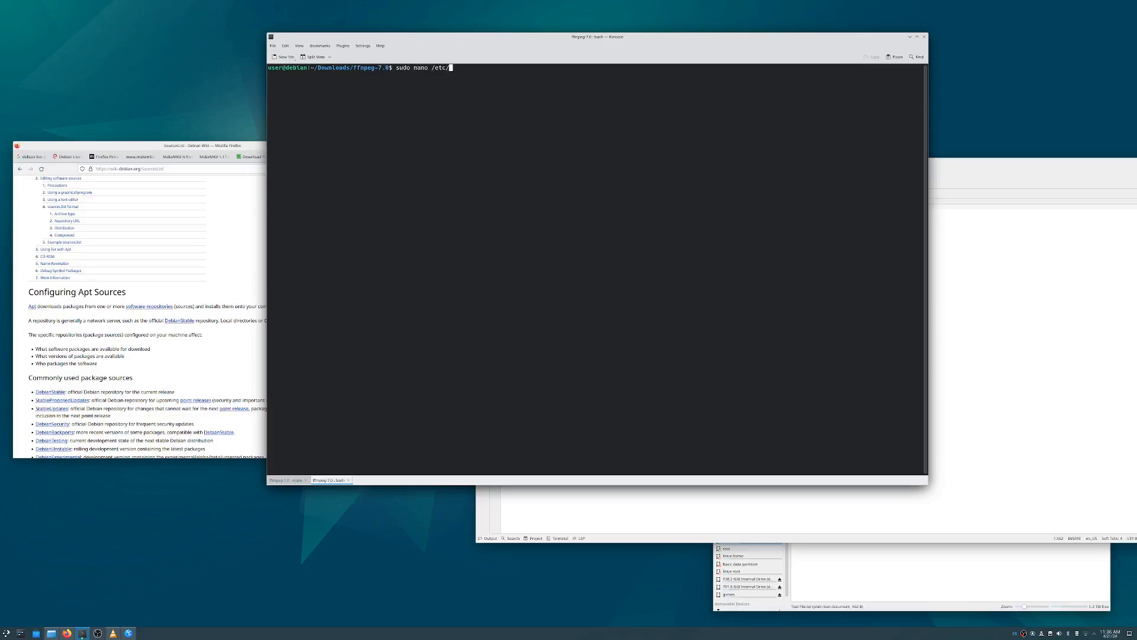
type("apt")
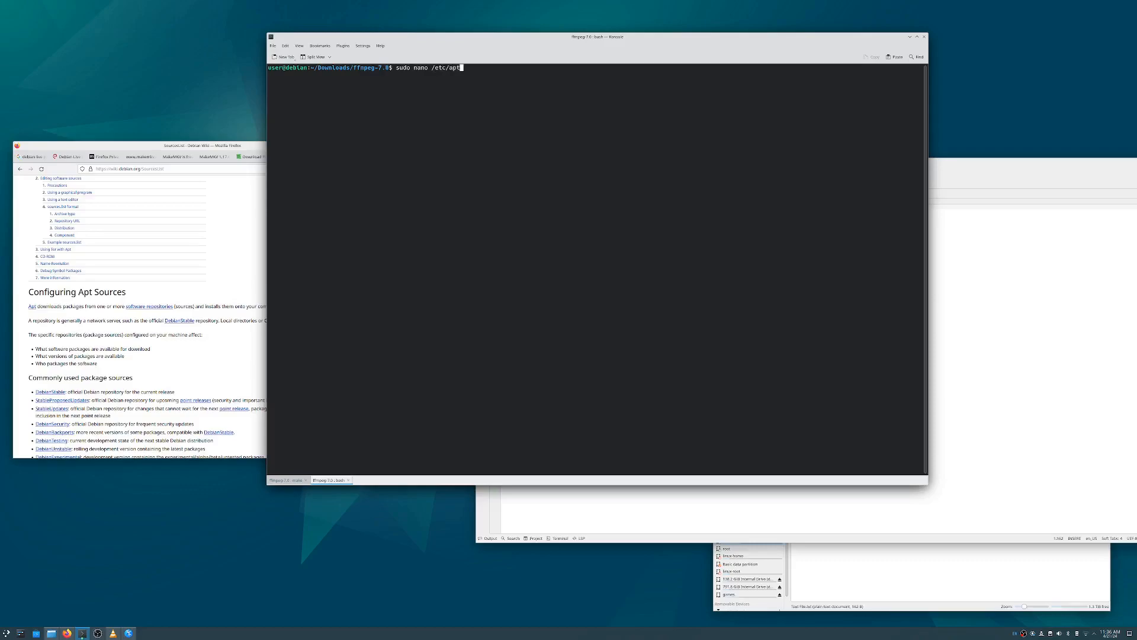
type("so")
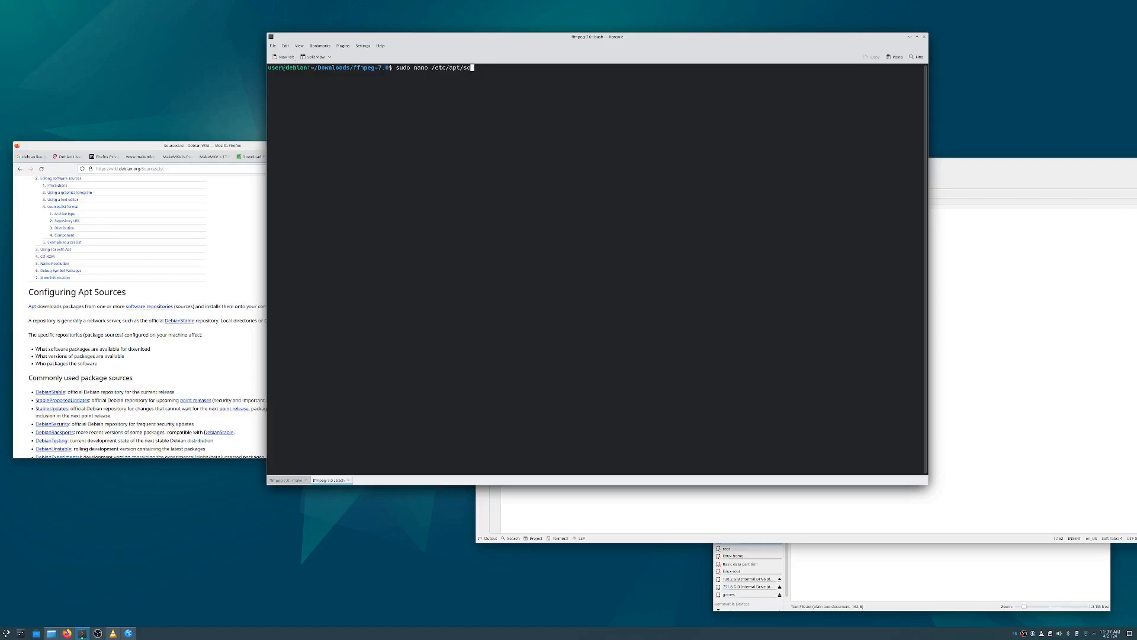
type("urces.list")
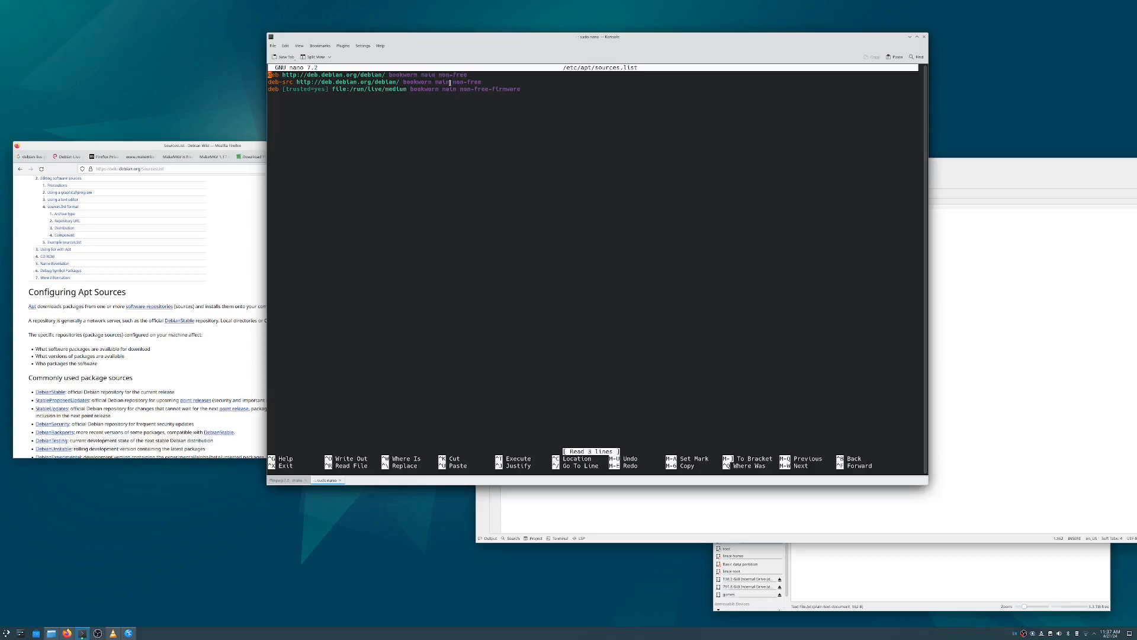
key("ctrl+x")
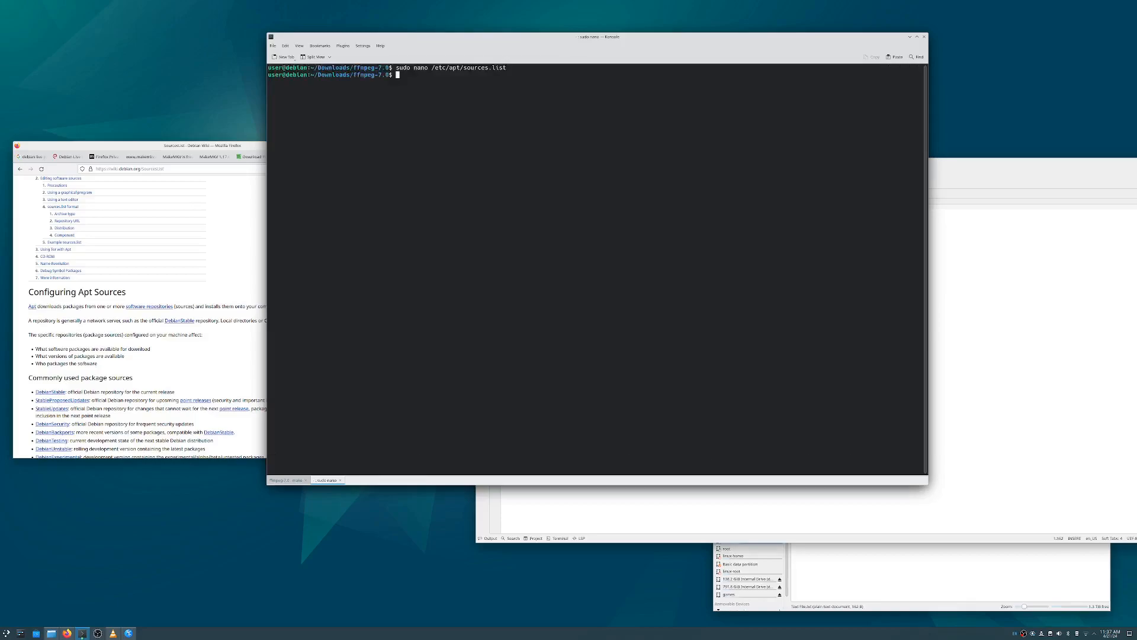
left_click(328, 480)
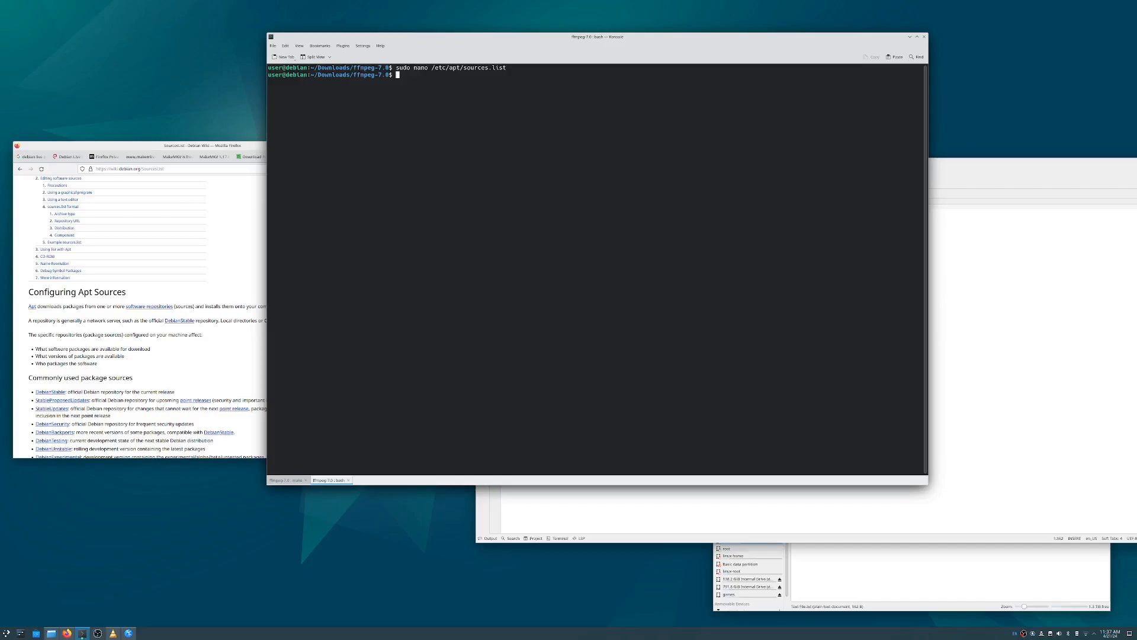
mouse_move(453, 81)
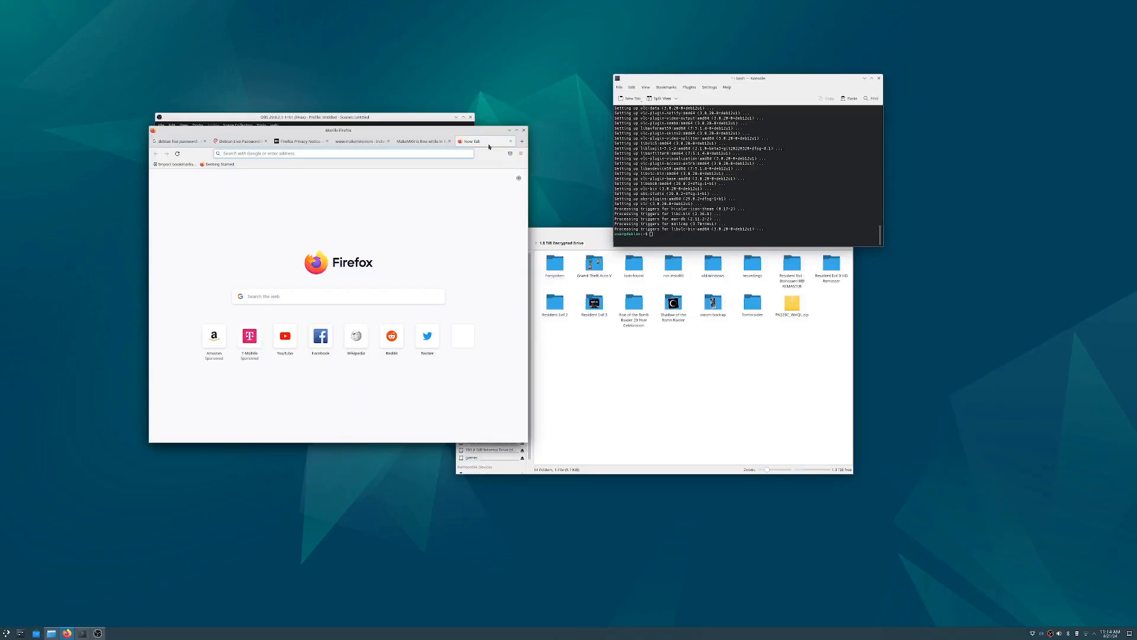
Search for MakeMKV, reach makemkv.com's forum and the MakeMKV for Linux release thread
type("make+mkv")
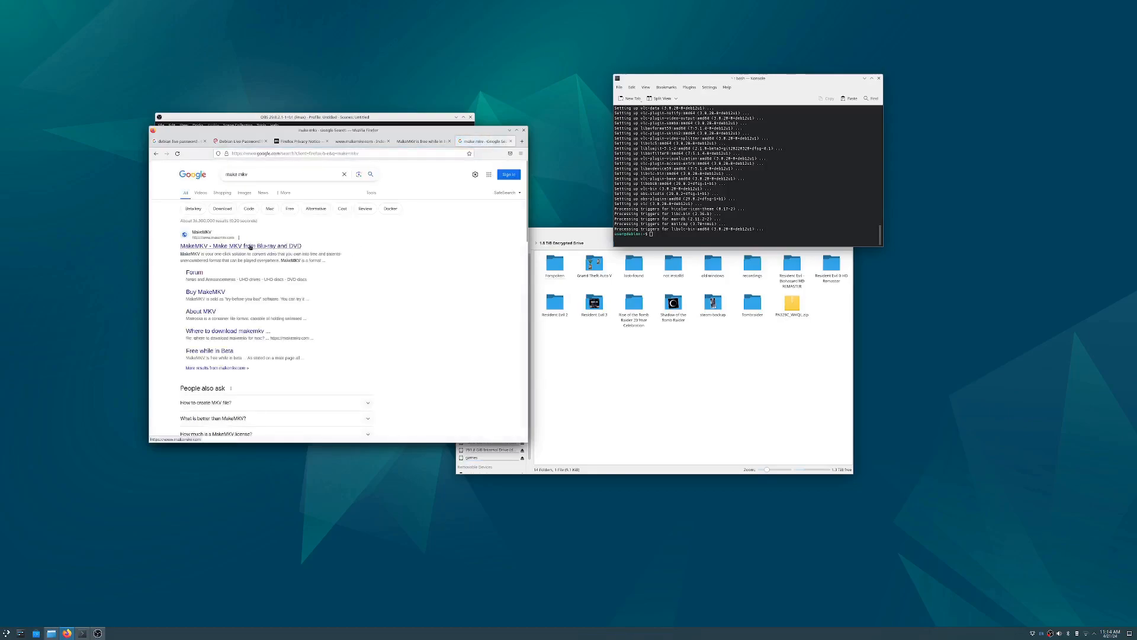
left_click(240, 246)
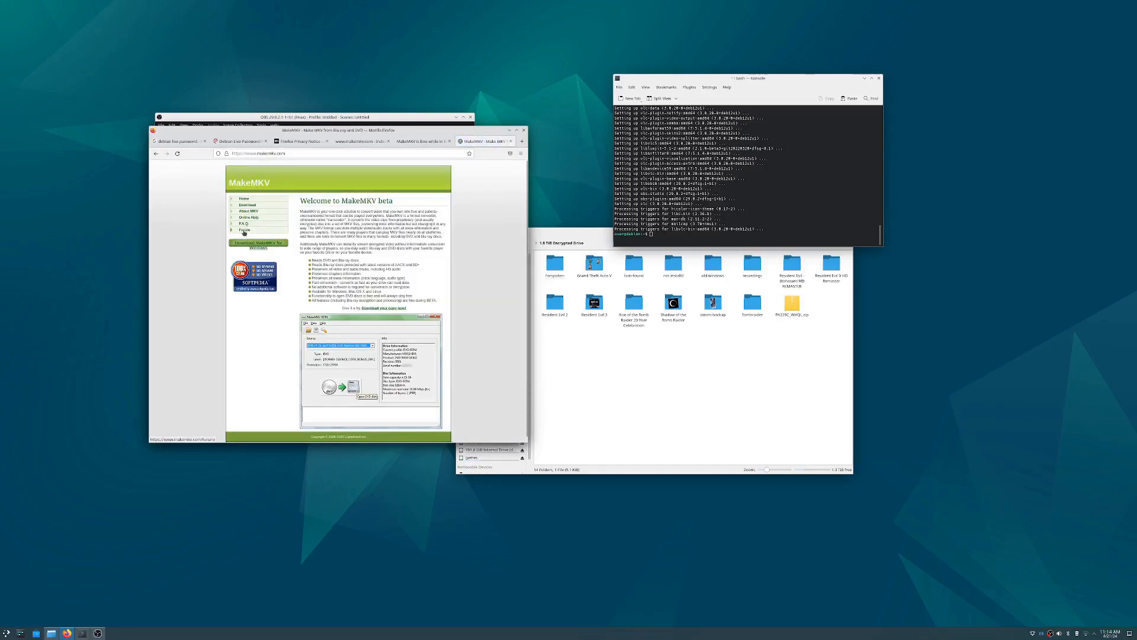
left_click(244, 230)
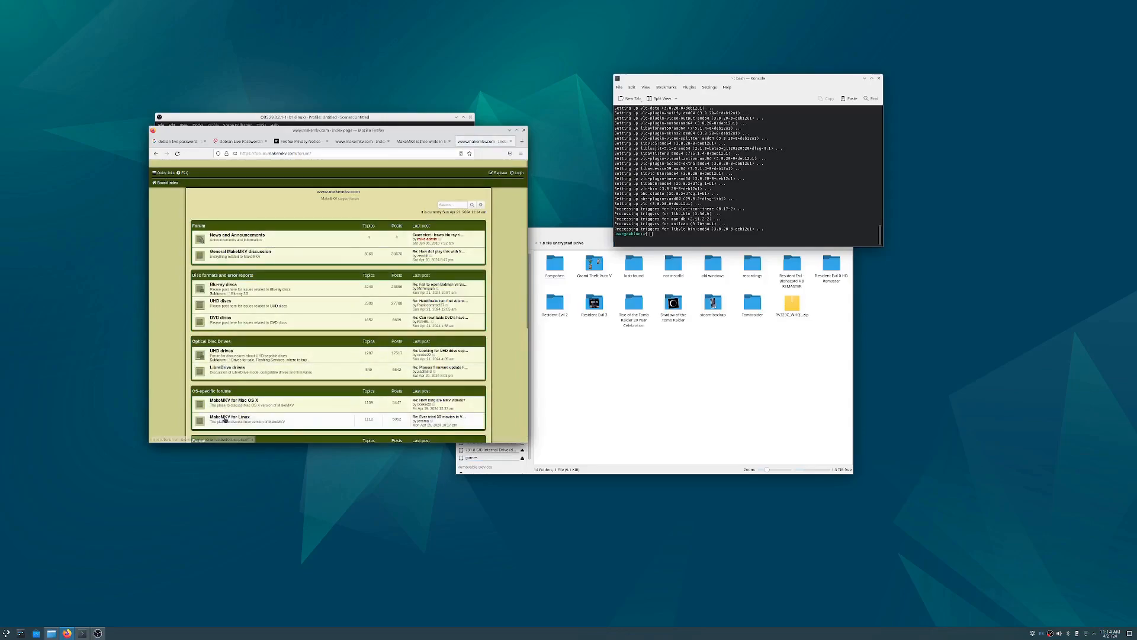
left_click(230, 417)
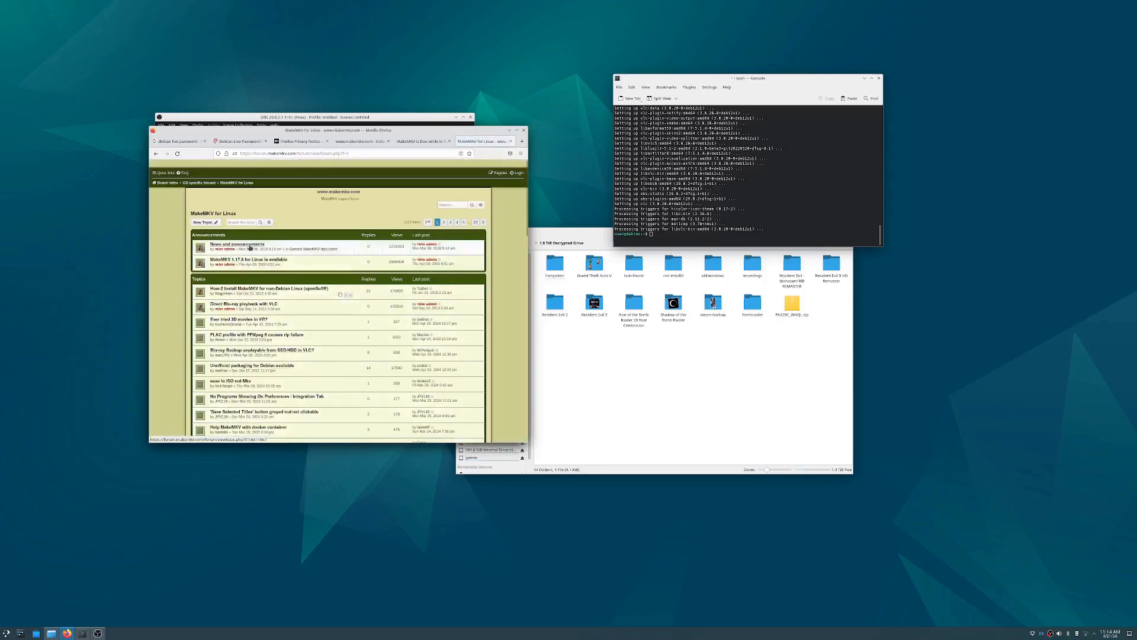
left_click(248, 260)
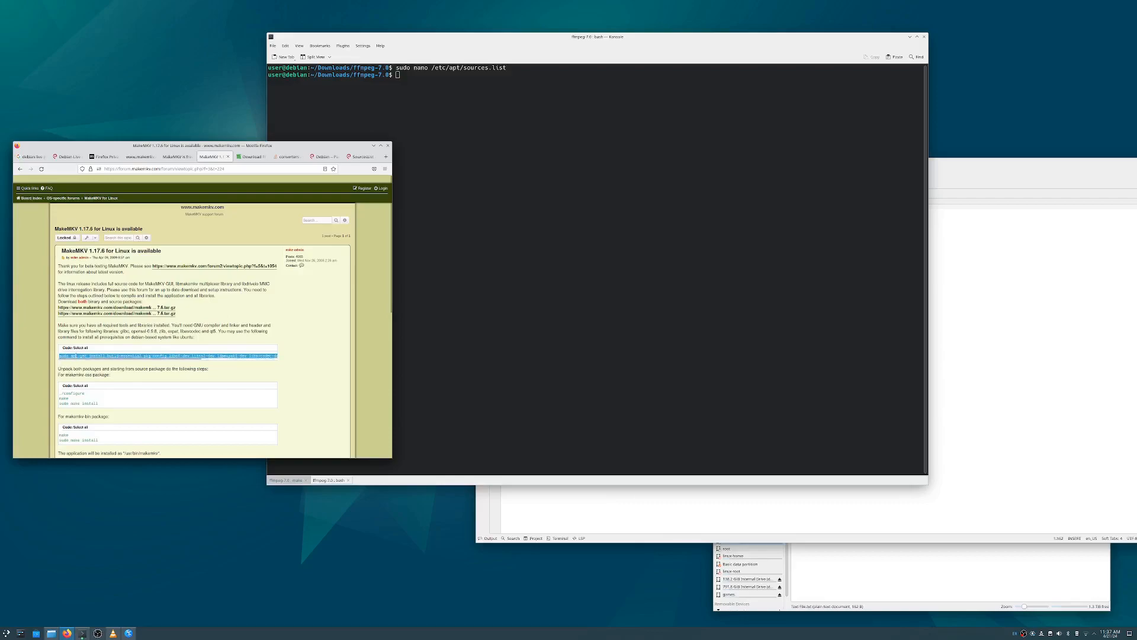
Assemble the forum's apt-get install command, adding vlc and the libfdk-aac-dev yasm packages from the notes
right_click(144, 356)
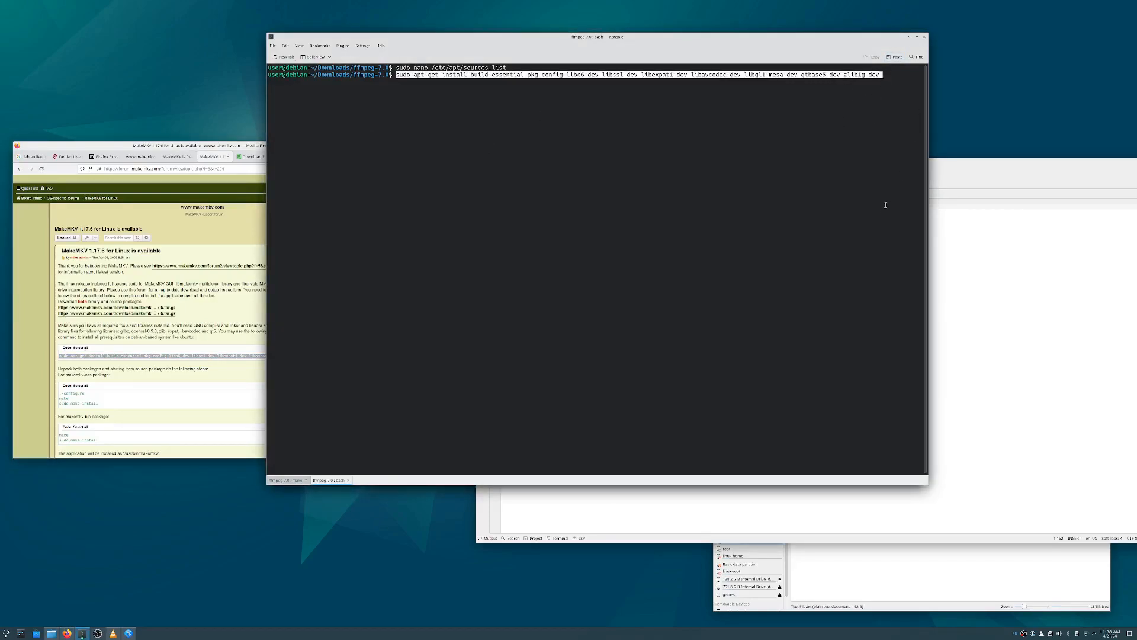
type("vlc")
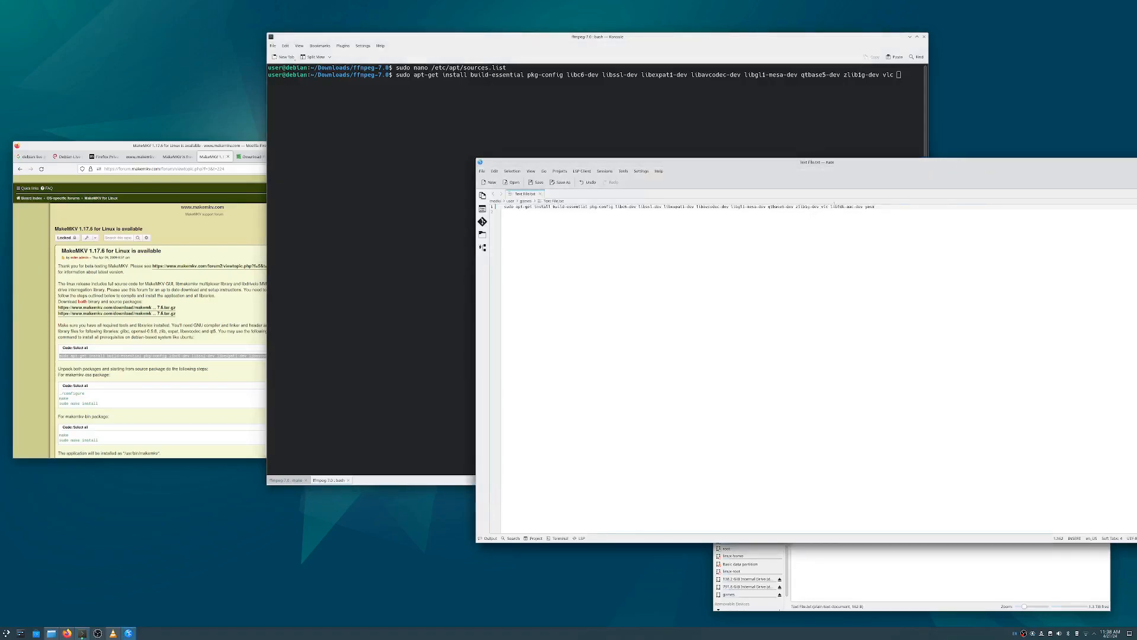
double_click(855, 206)
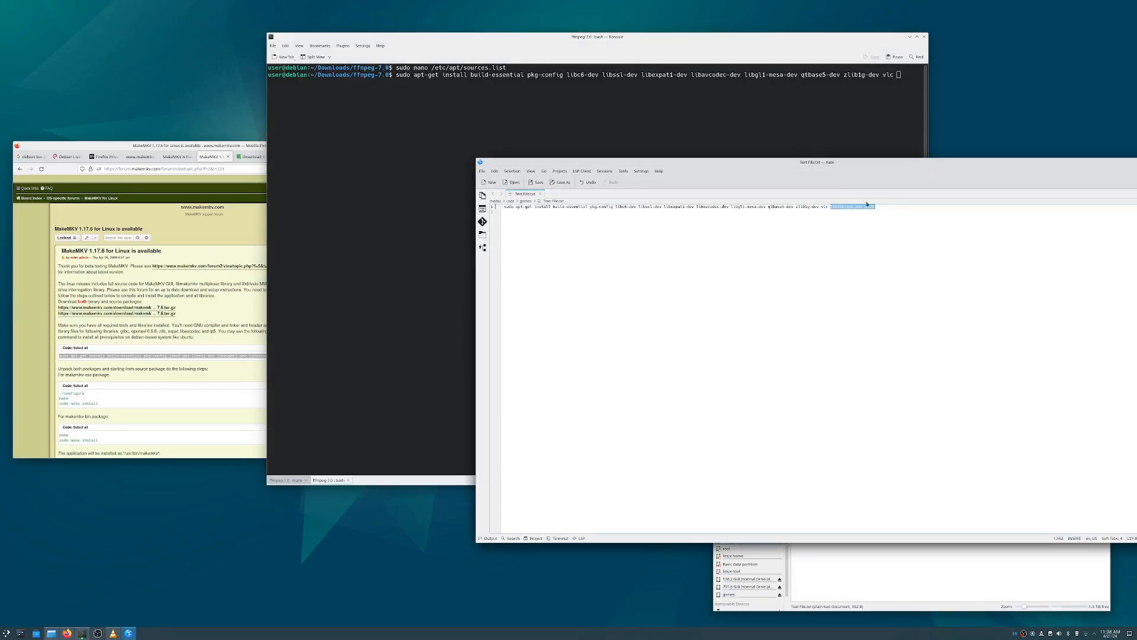
right_click(848, 206)
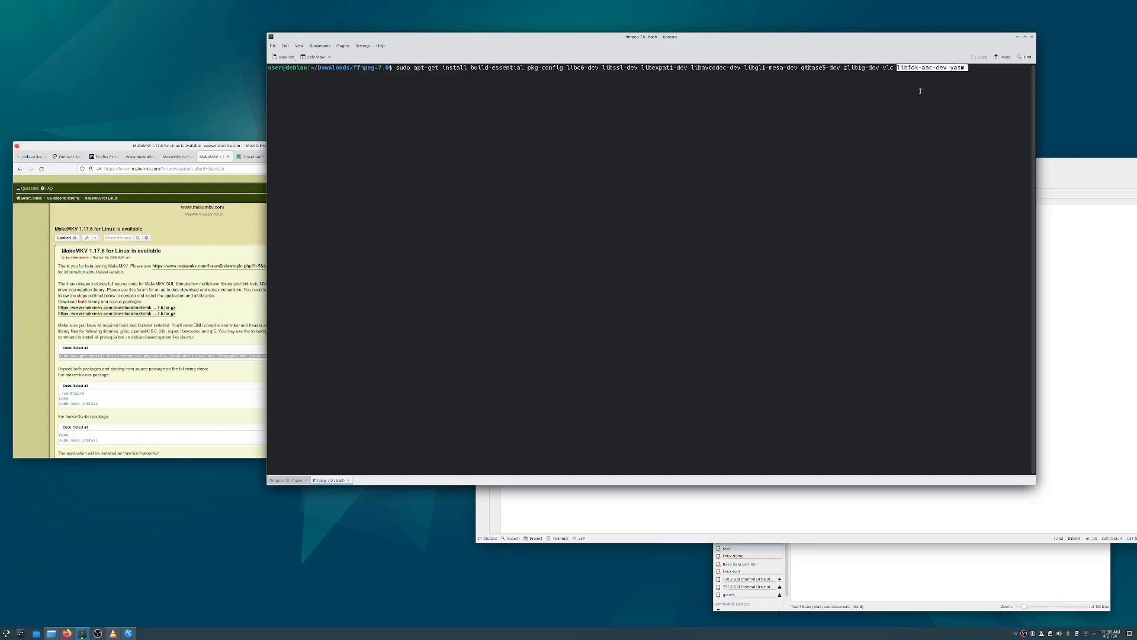
mouse_move(892, 113)
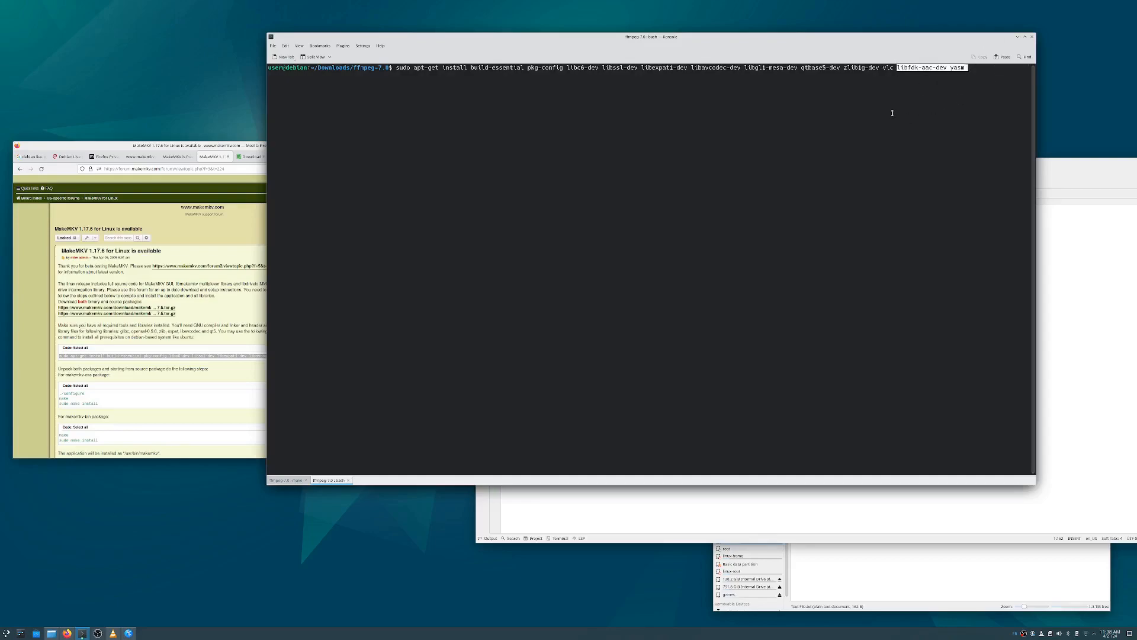
mouse_move(968, 93)
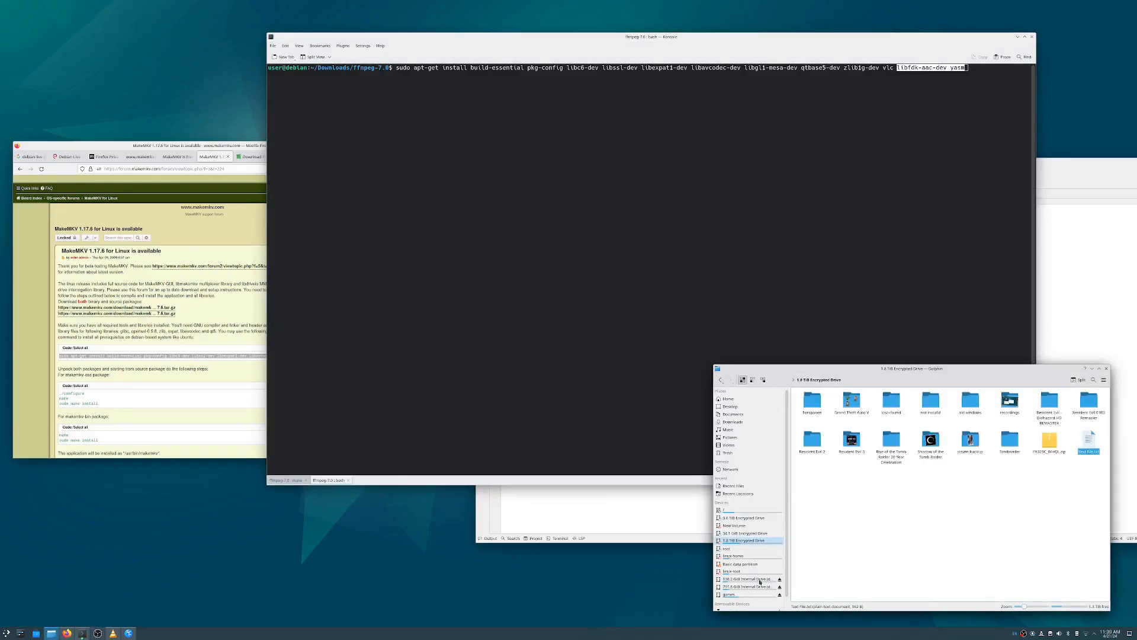
Add libbluray-bin, libbluray-bdj and openjdk-17-jdk from the notes, run the install and confirm with y
double_click(1089, 443)
type(" libbluray-bin libbluray-bdj")
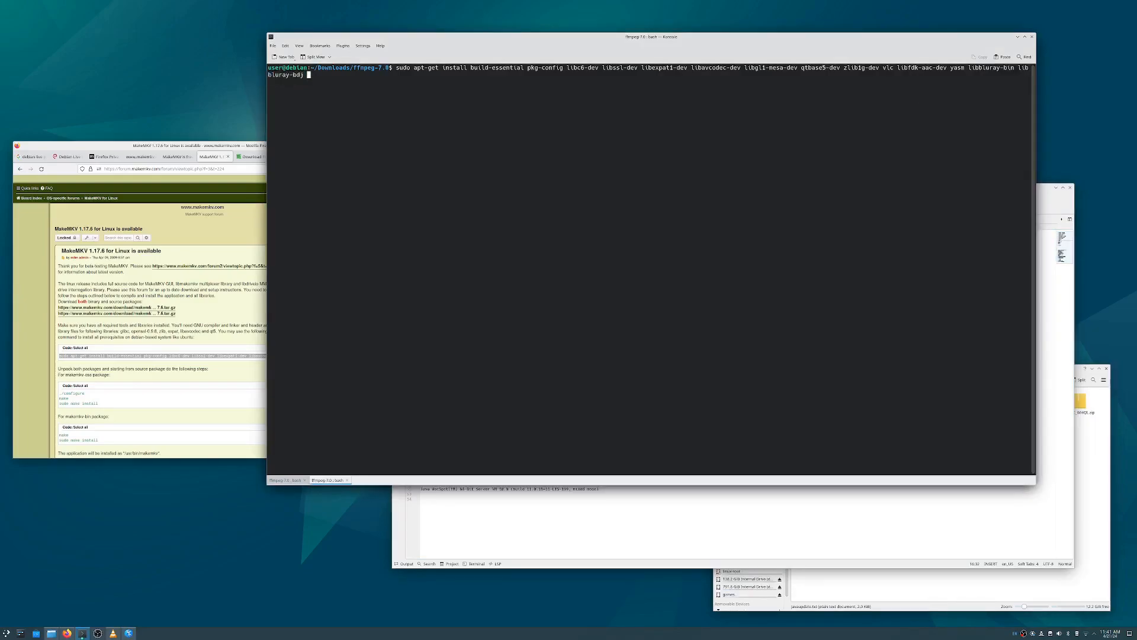
type("openjdk-17-jdk")
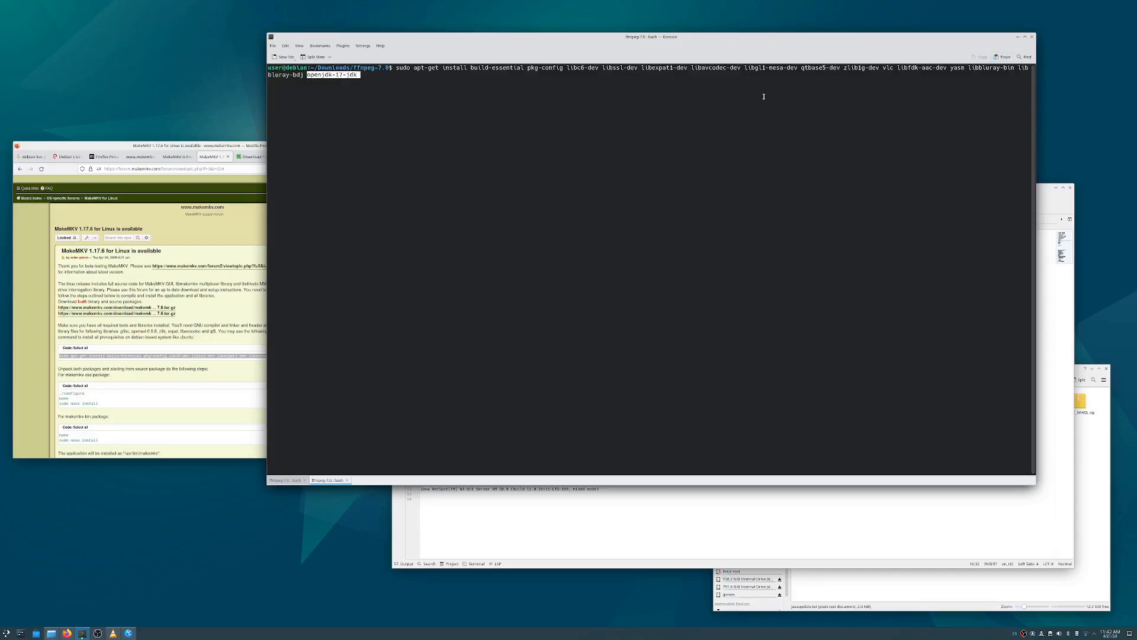
mouse_move(366, 379)
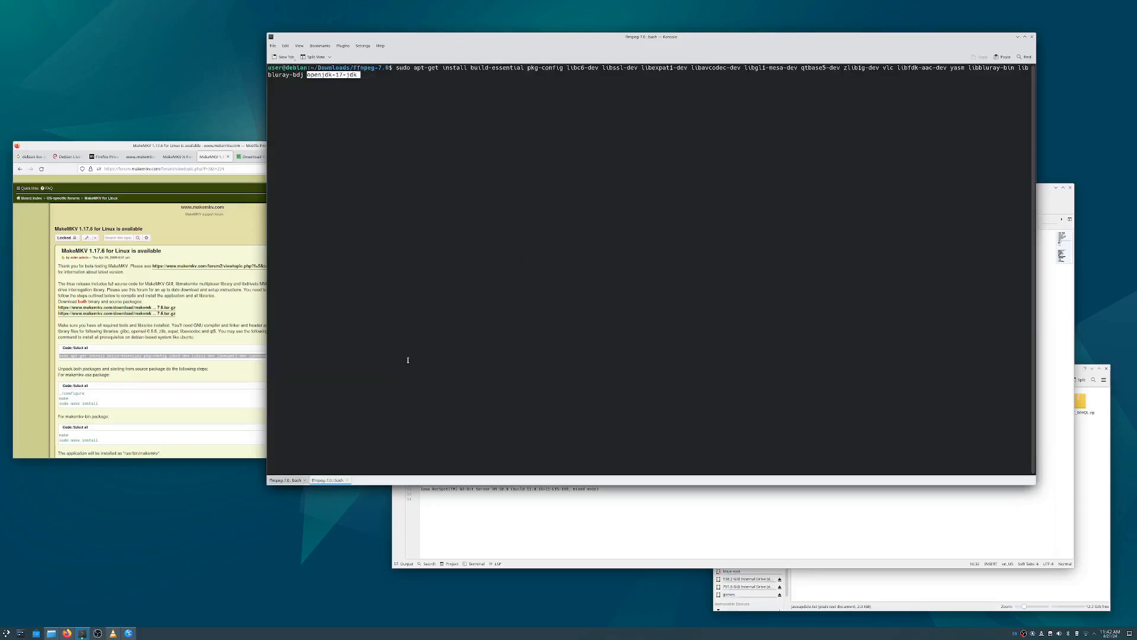
key("Return")
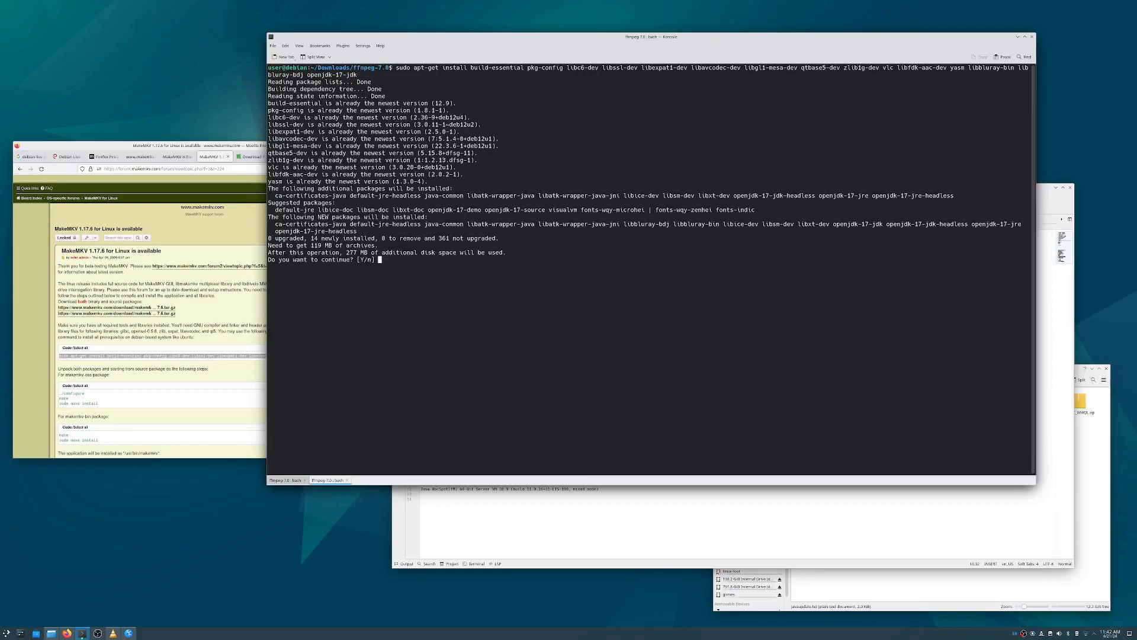
type("y")
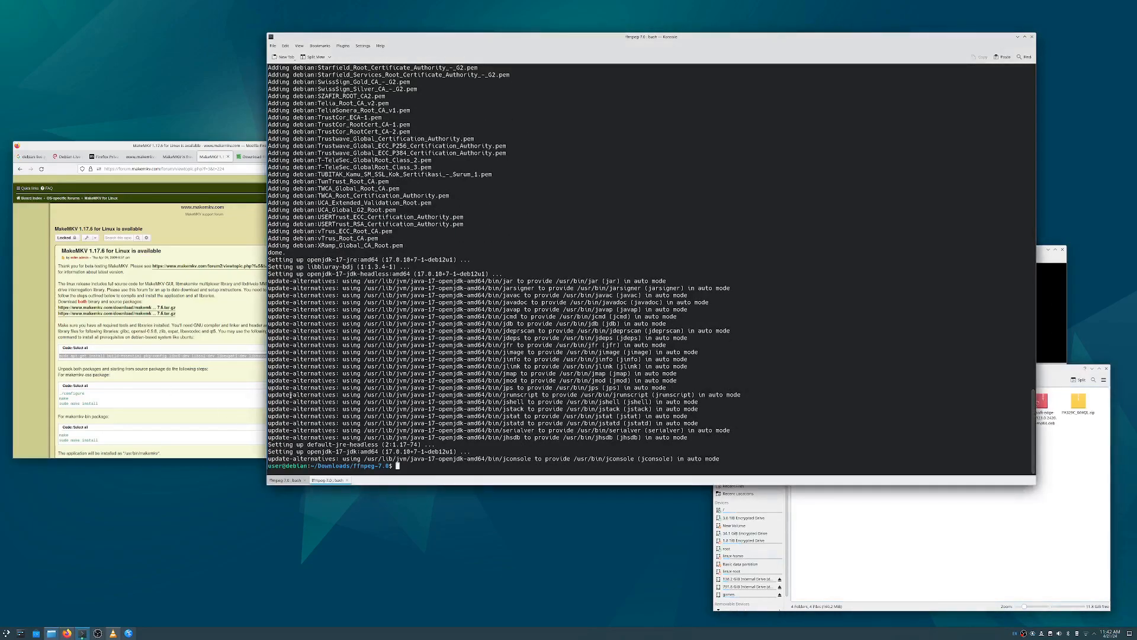
Go to the FFmpeg Download page and scroll to the Releases section listing FFmpeg 7.0 "Dijkstra"
scroll("down", 3)
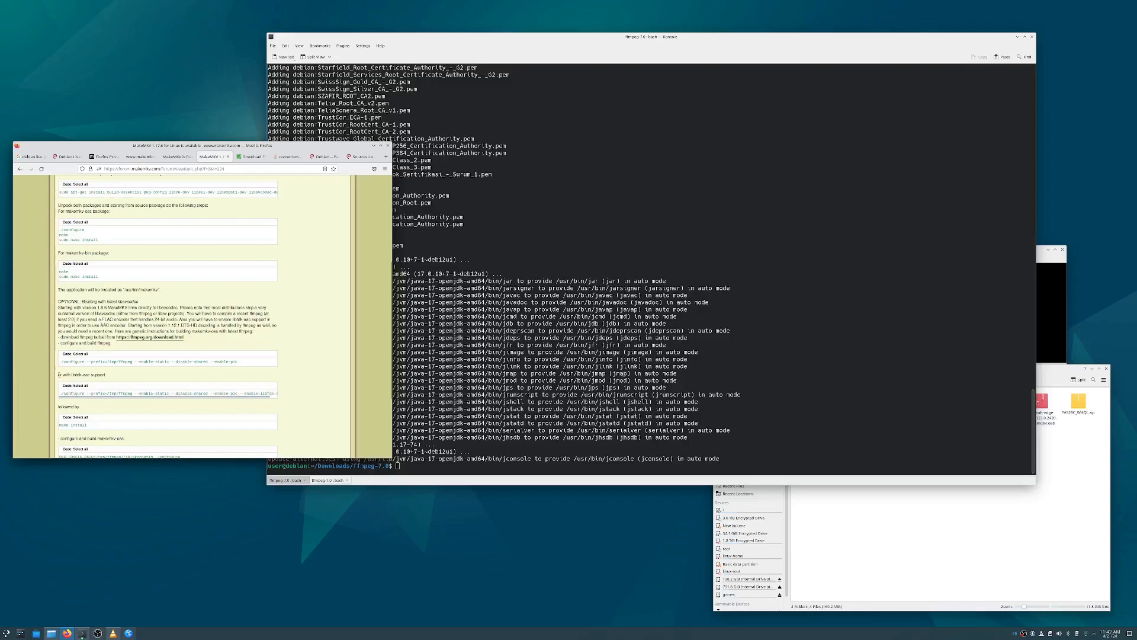
triple_click(167, 393)
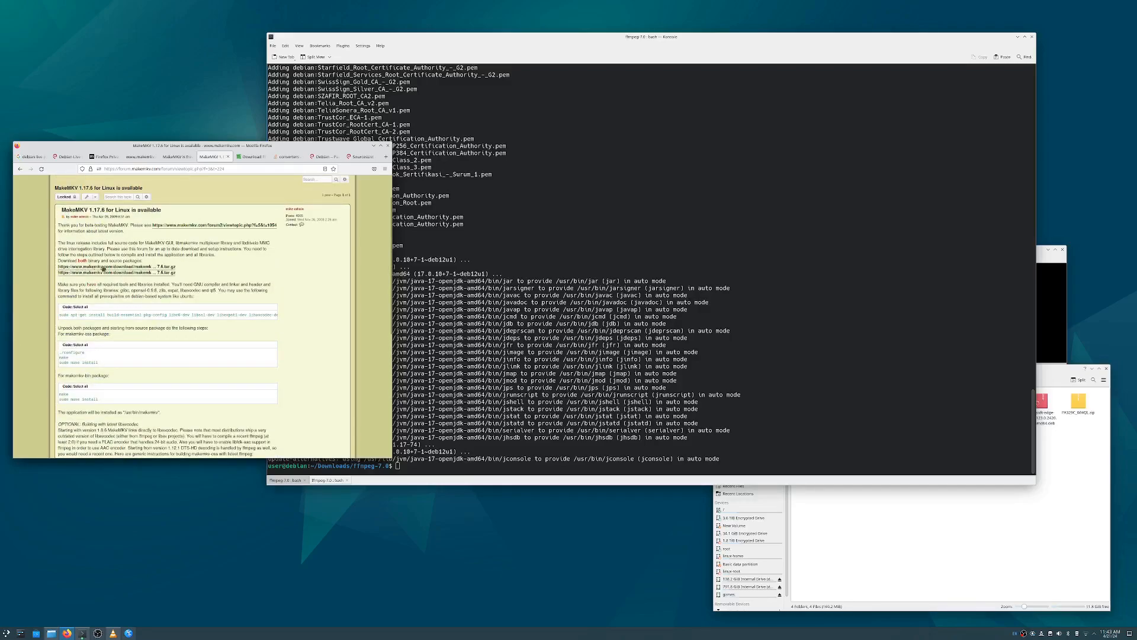
mouse_move(111, 269)
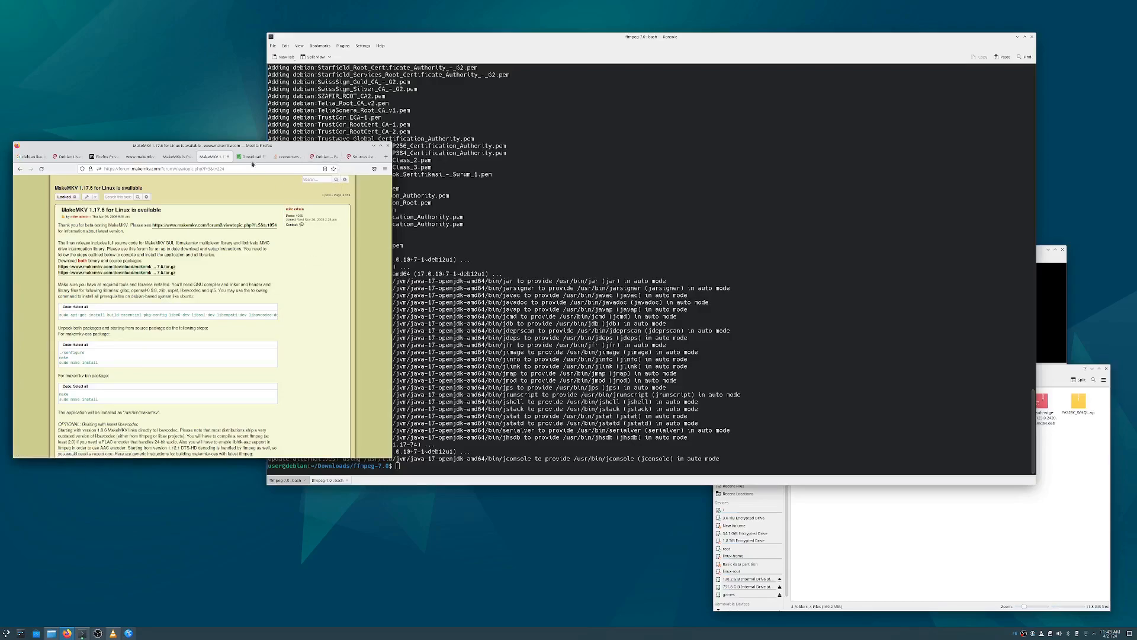
left_click(249, 156)
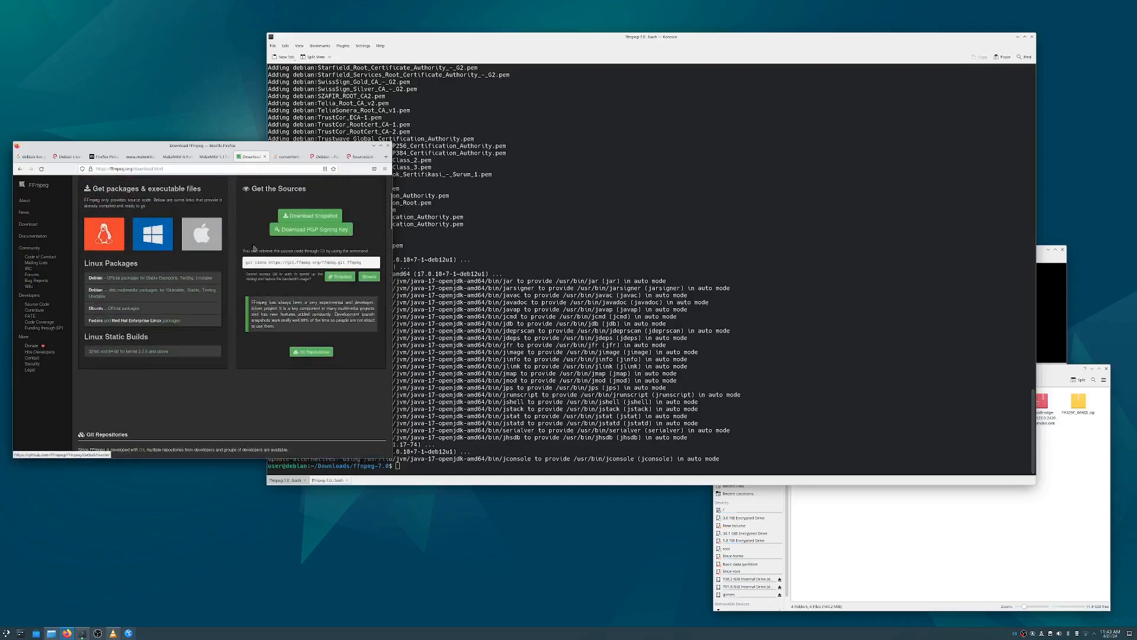
left_click(153, 234)
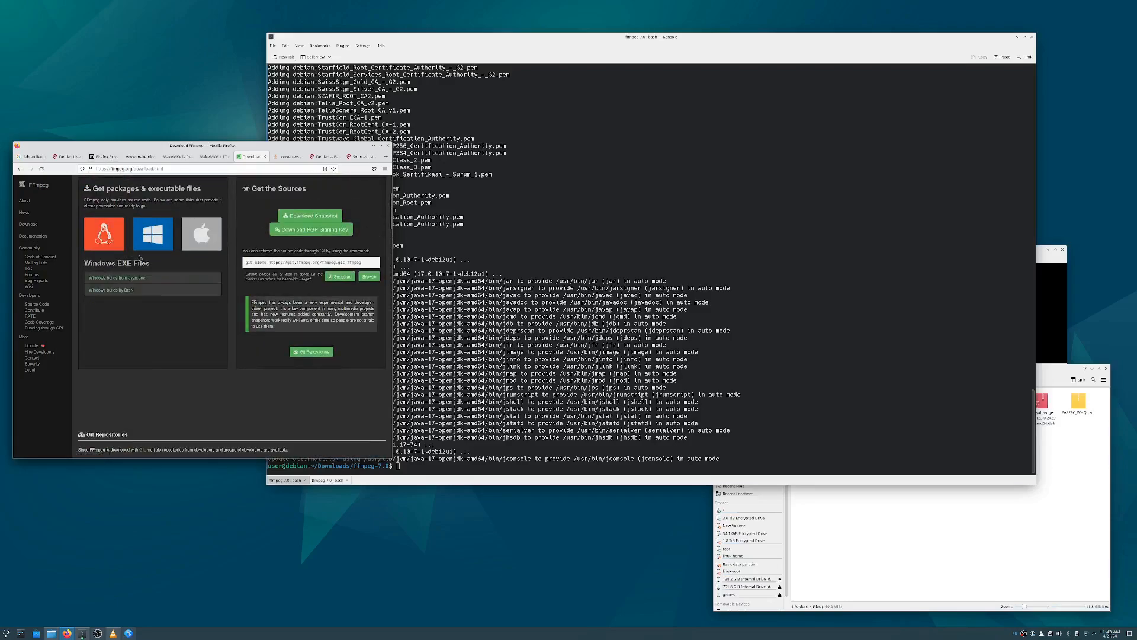
scroll("down", 3)
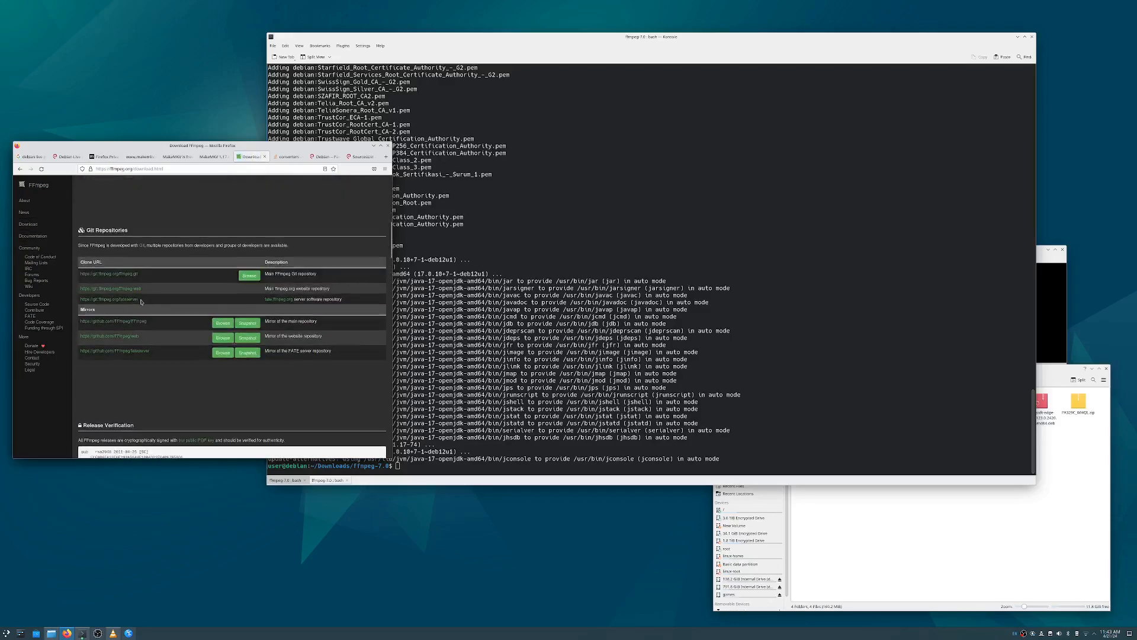
scroll("down", 3)
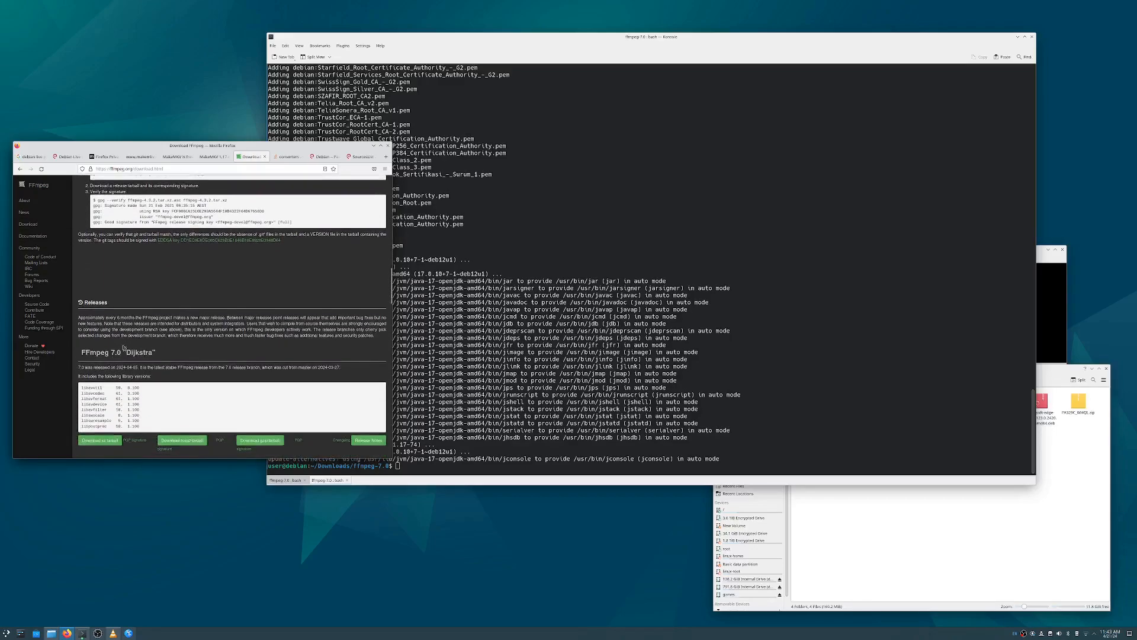
scroll("down", 3)
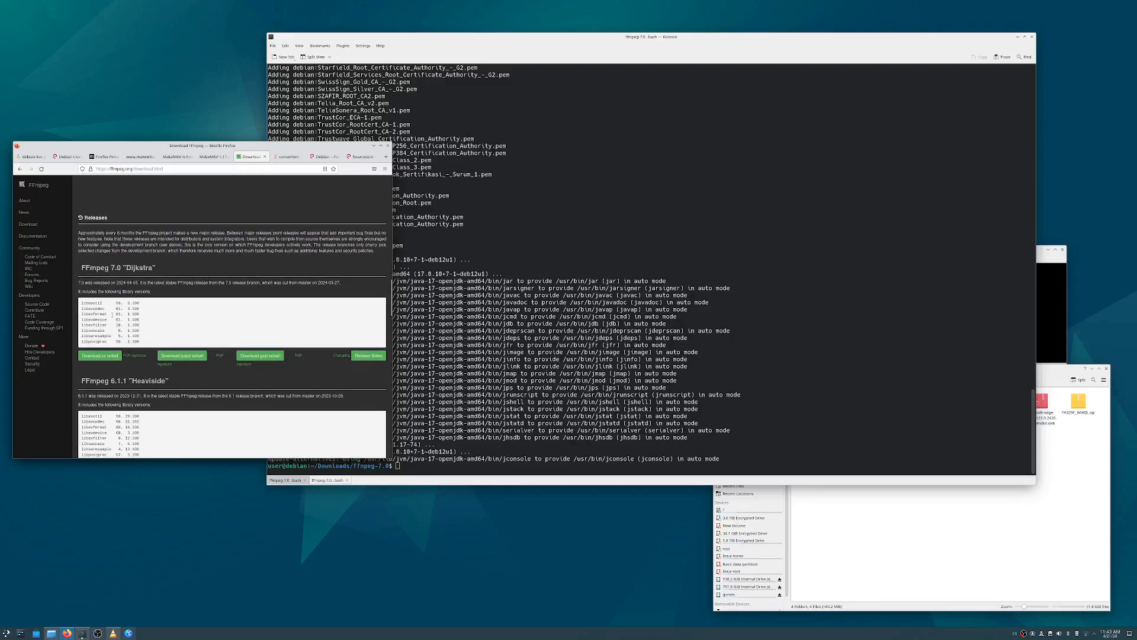
mouse_move(99, 356)
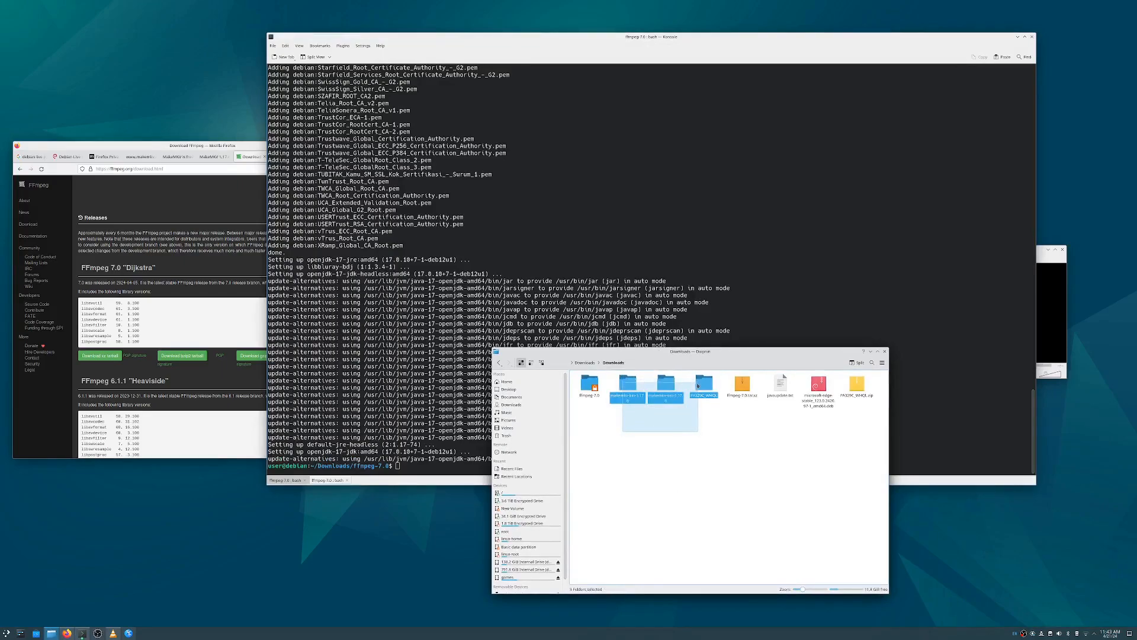
Bring Dolphin forward to view the Downloads folder with the extracted source folders
left_click(586, 413)
type("cd")
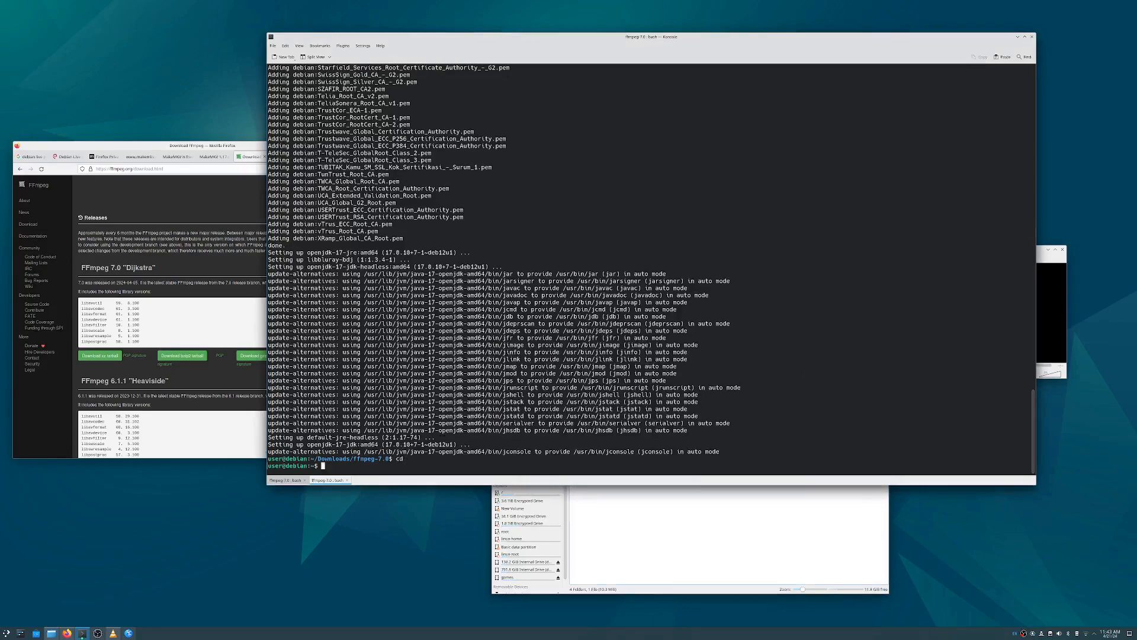
In another session enter Downloads/ffmpeg-7.0 and write the static, PIC, libfdk-aac configure with prefix /tmp/ffmpeg
left_click(327, 480)
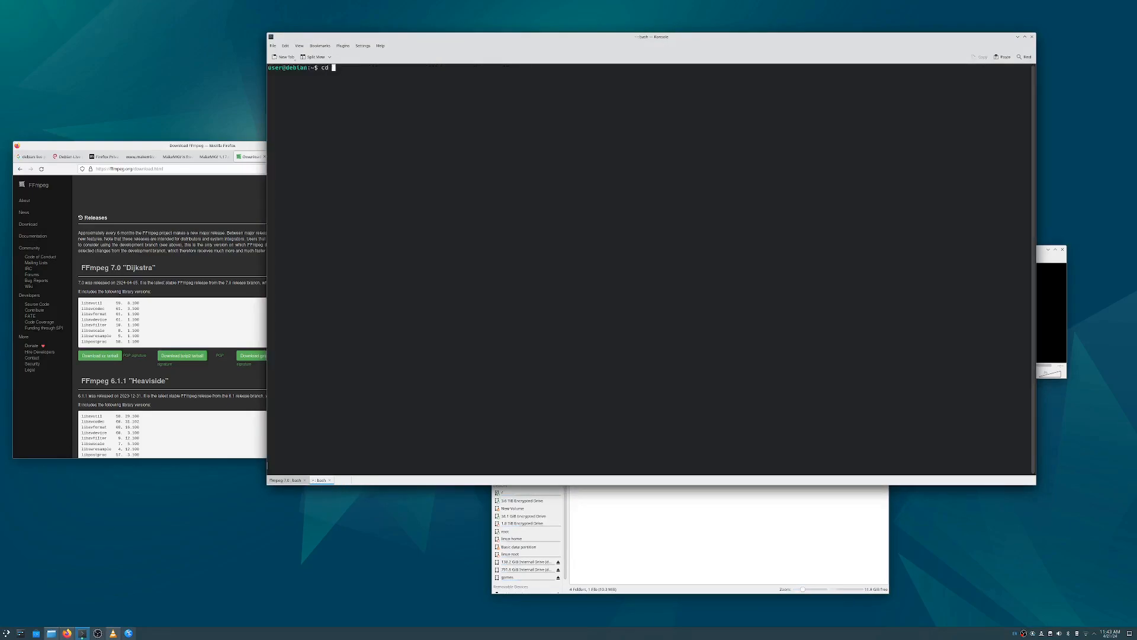
type("Downloads/")
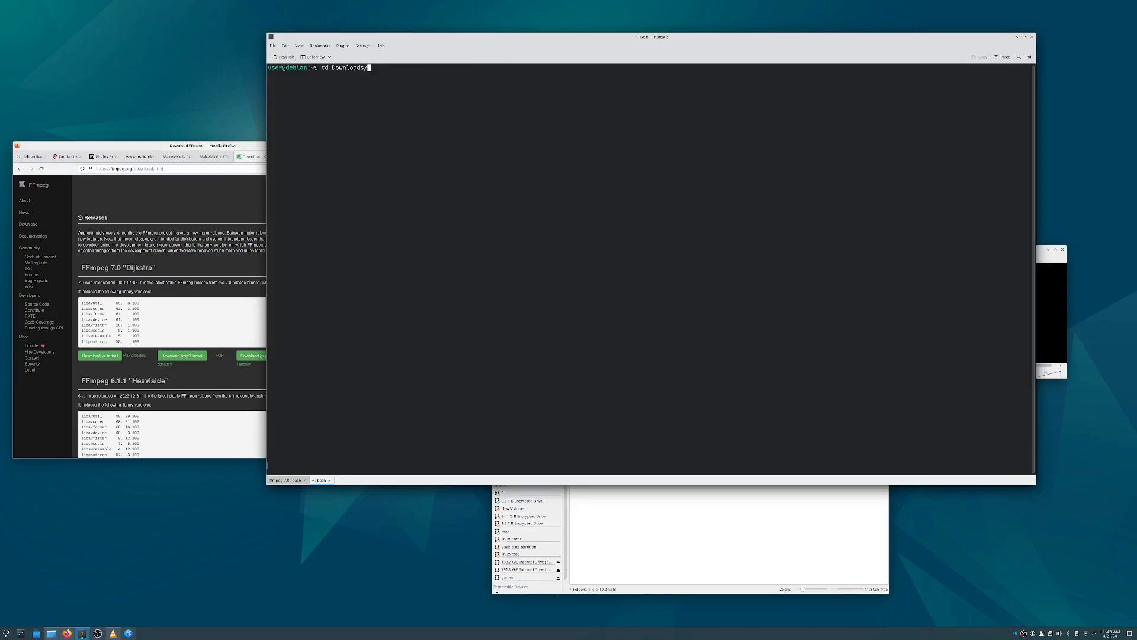
type("ffmpeg-7.0")
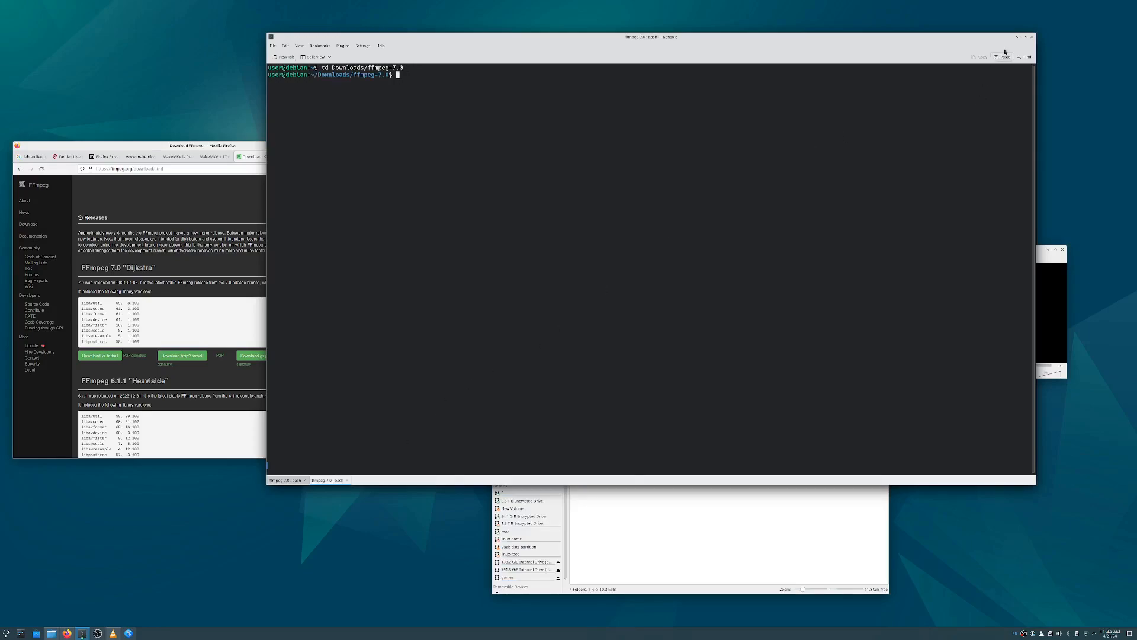
type("./configure --prefix=/tmp/ffmpeg --enable-static --disable-shared --enable-pic --enable-libfdk-aac")
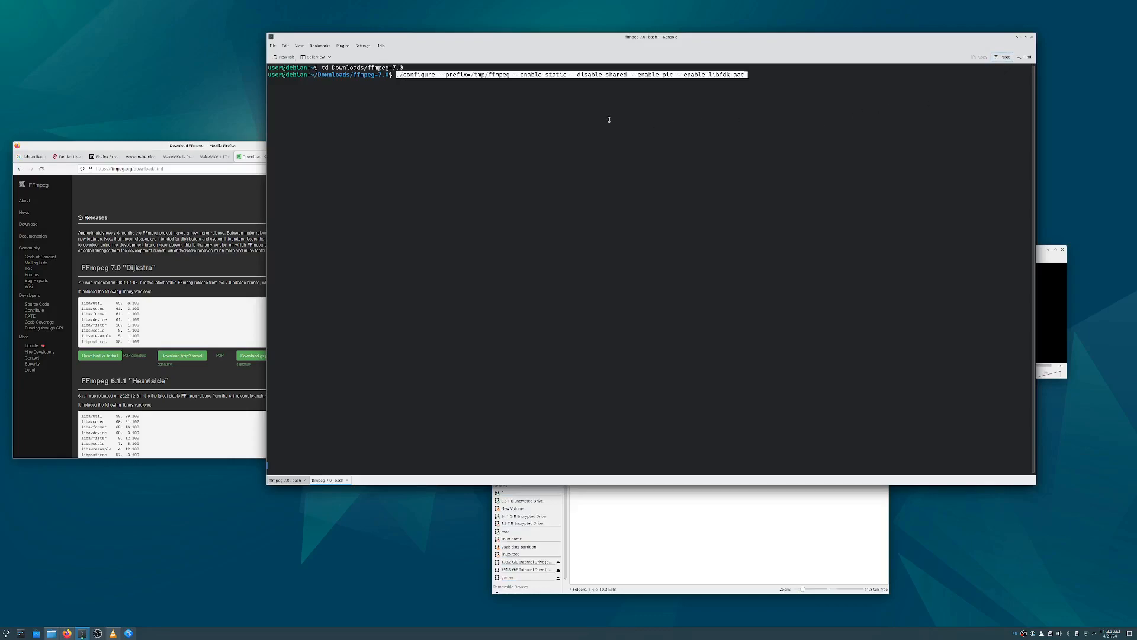
mouse_move(687, 122)
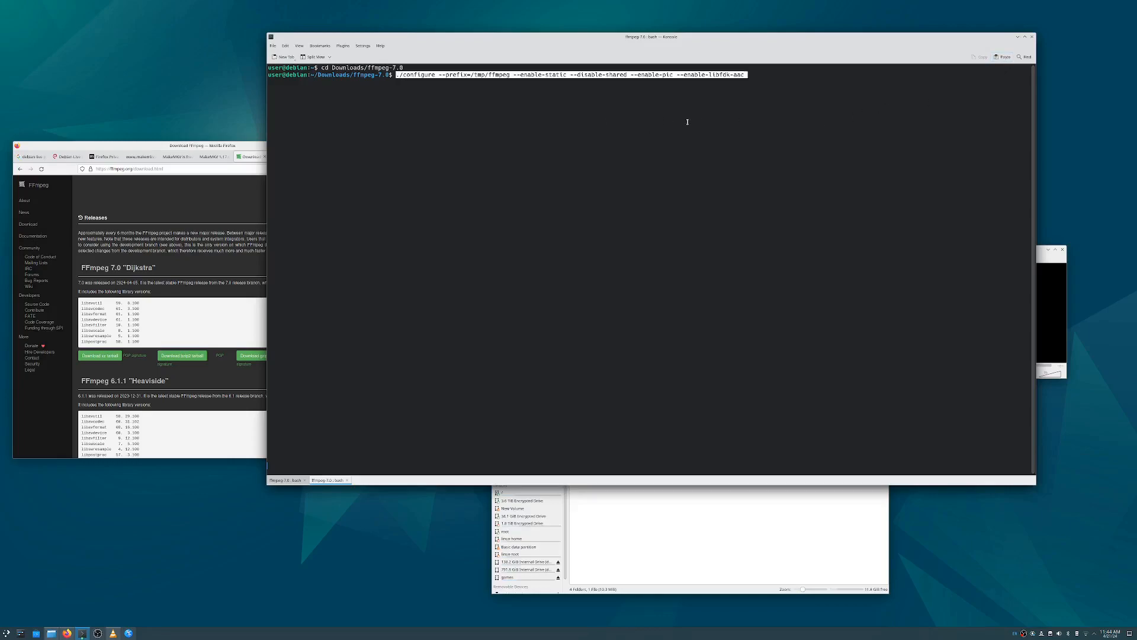
mouse_move(723, 108)
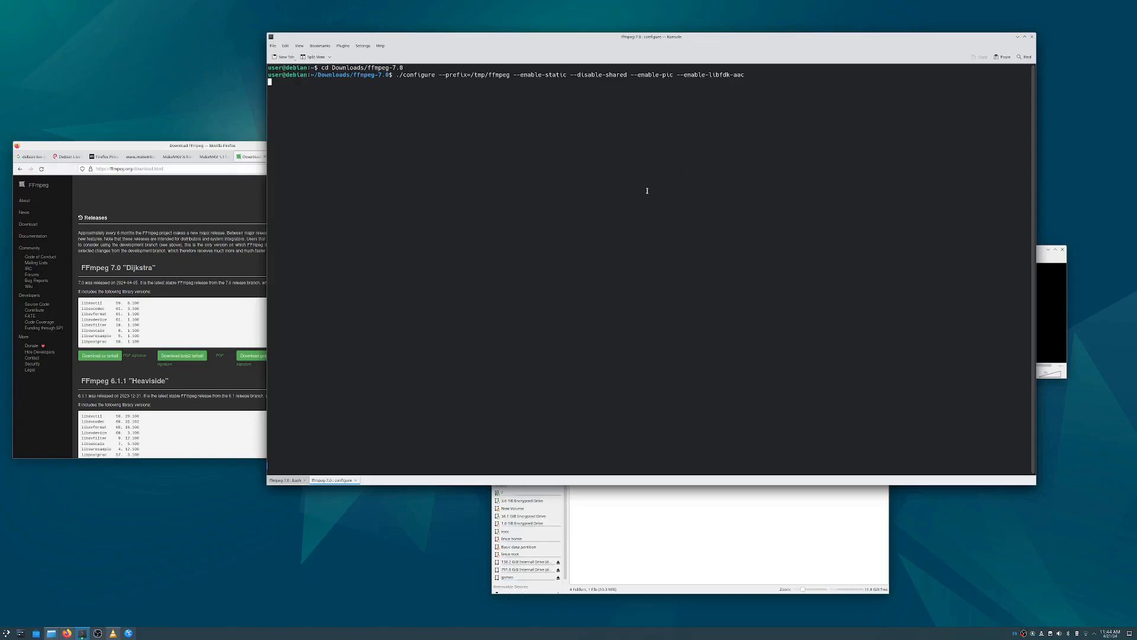
mouse_move(639, 199)
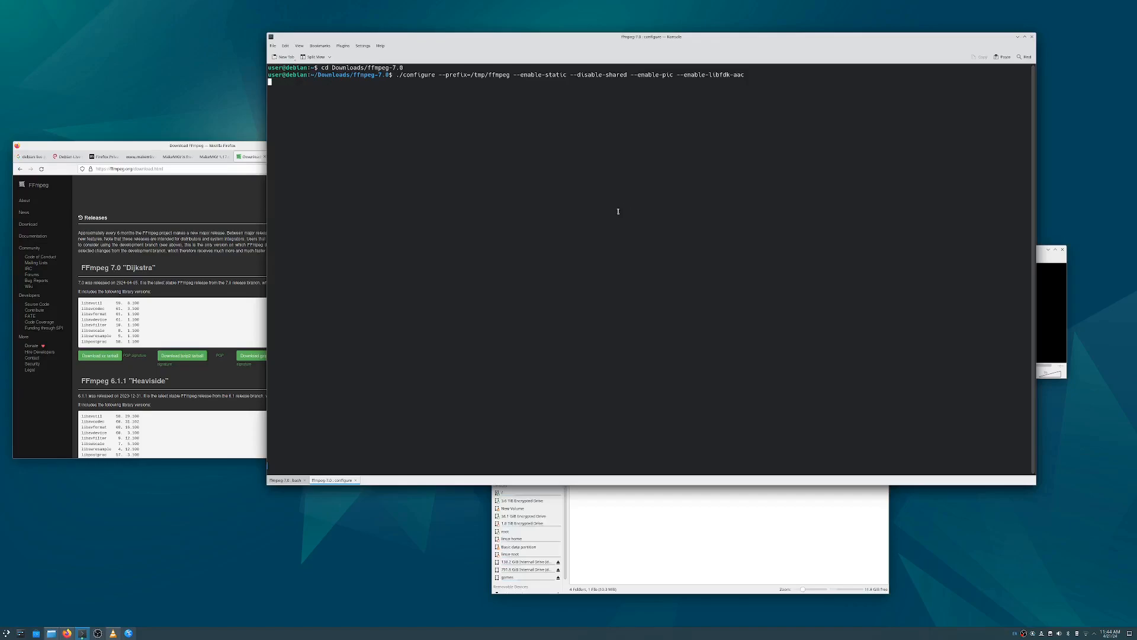
Run the FFmpeg configure, check the forum build instructions, then run make install
key("Return")
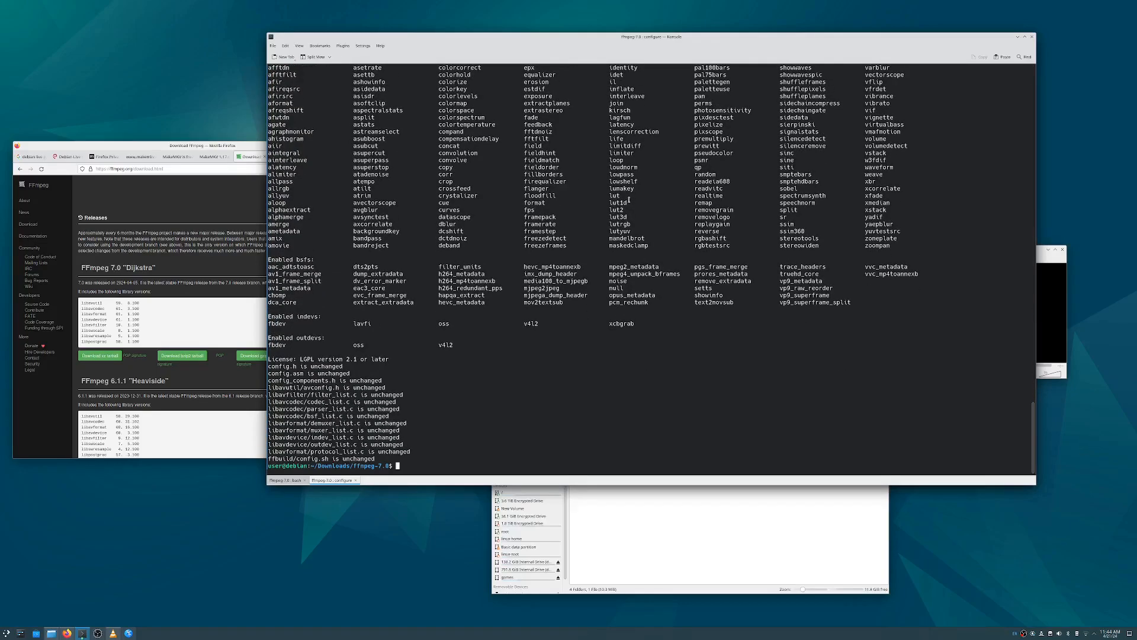
left_click(332, 480)
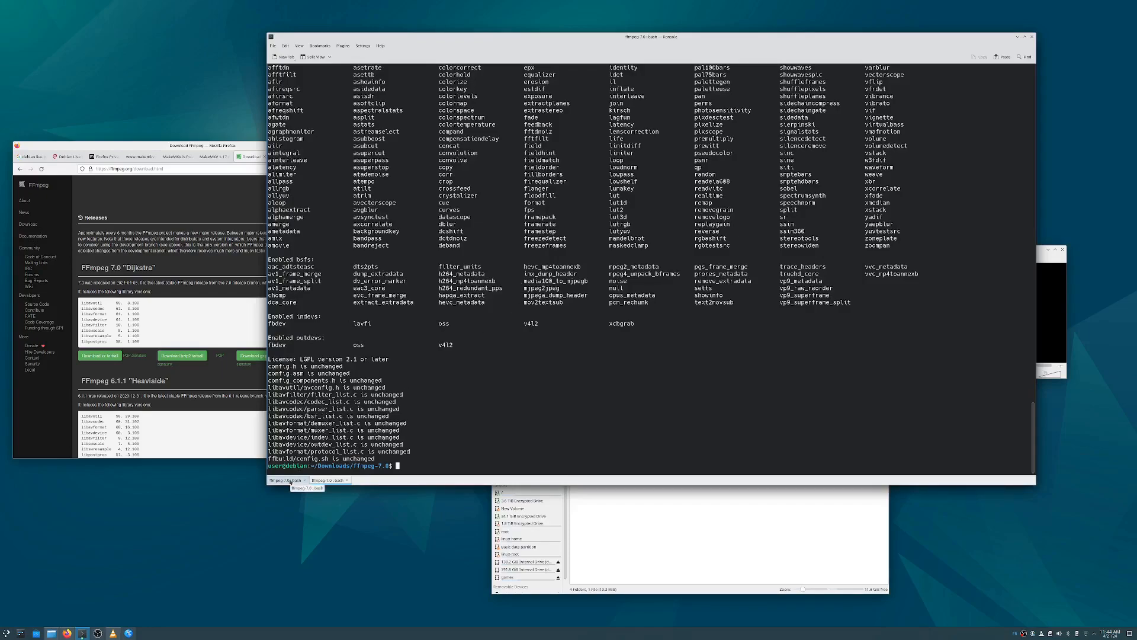
left_click(172, 157)
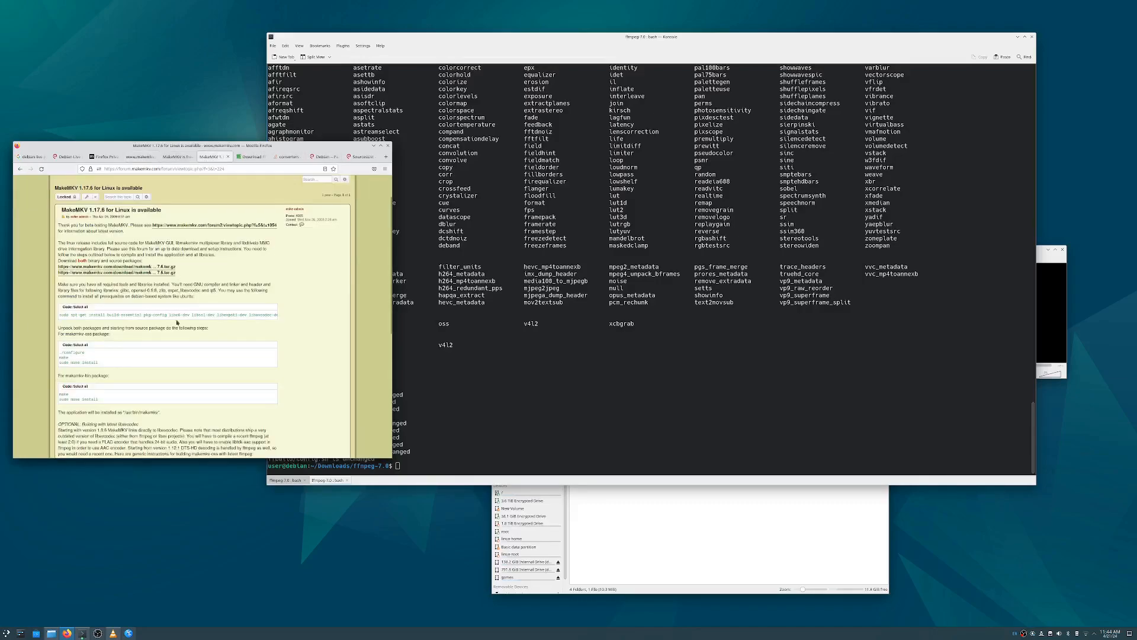
scroll("down", 3)
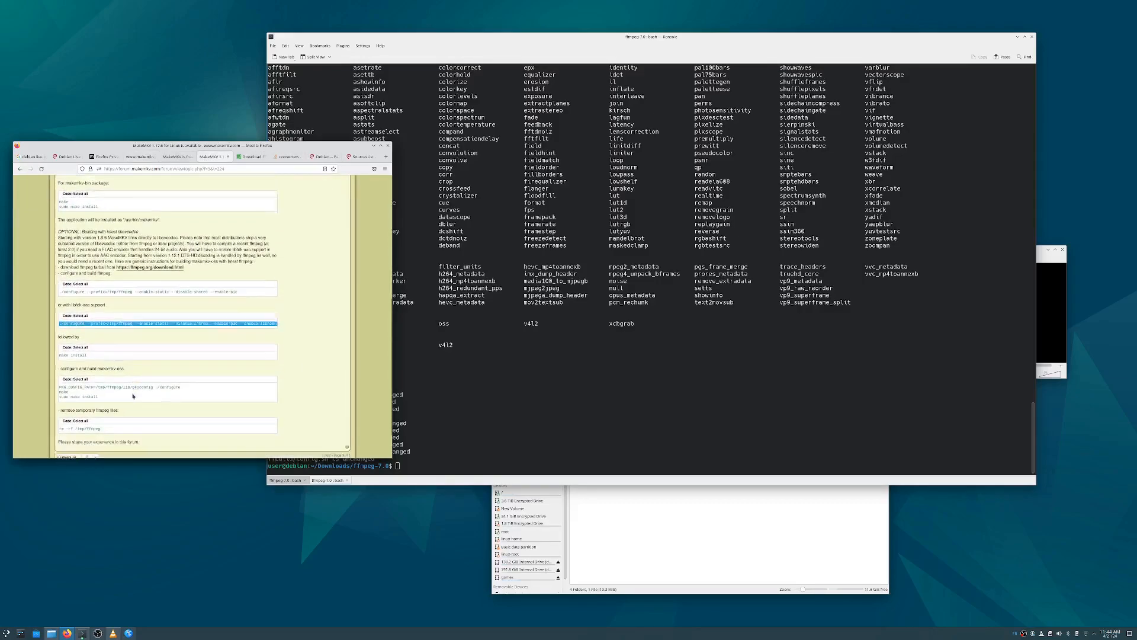
scroll("down", 3)
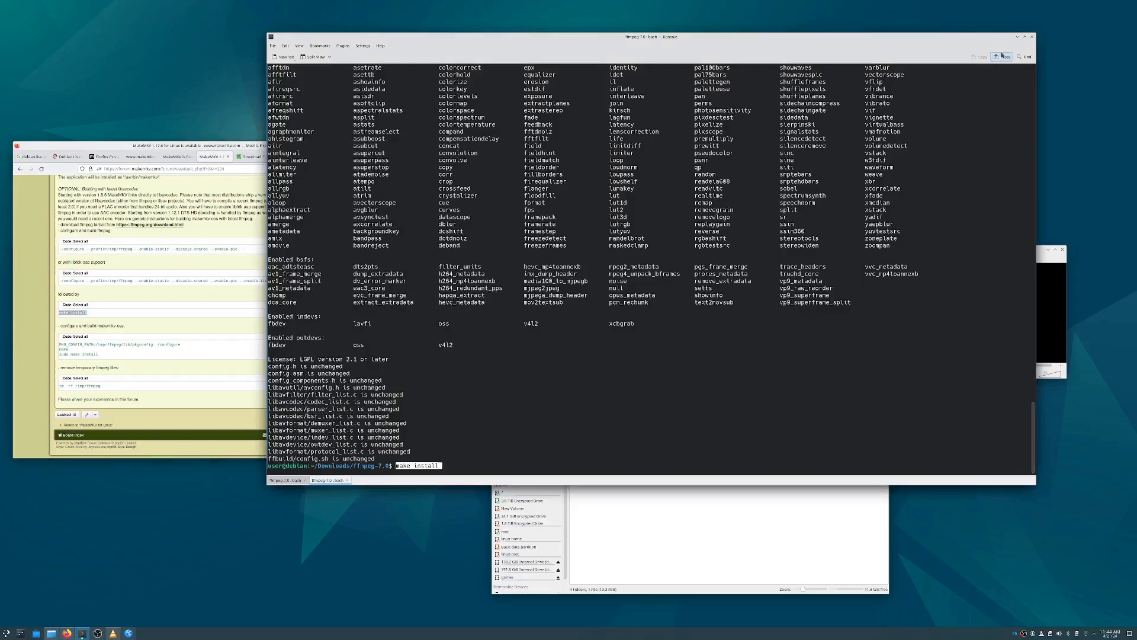
key("Return")
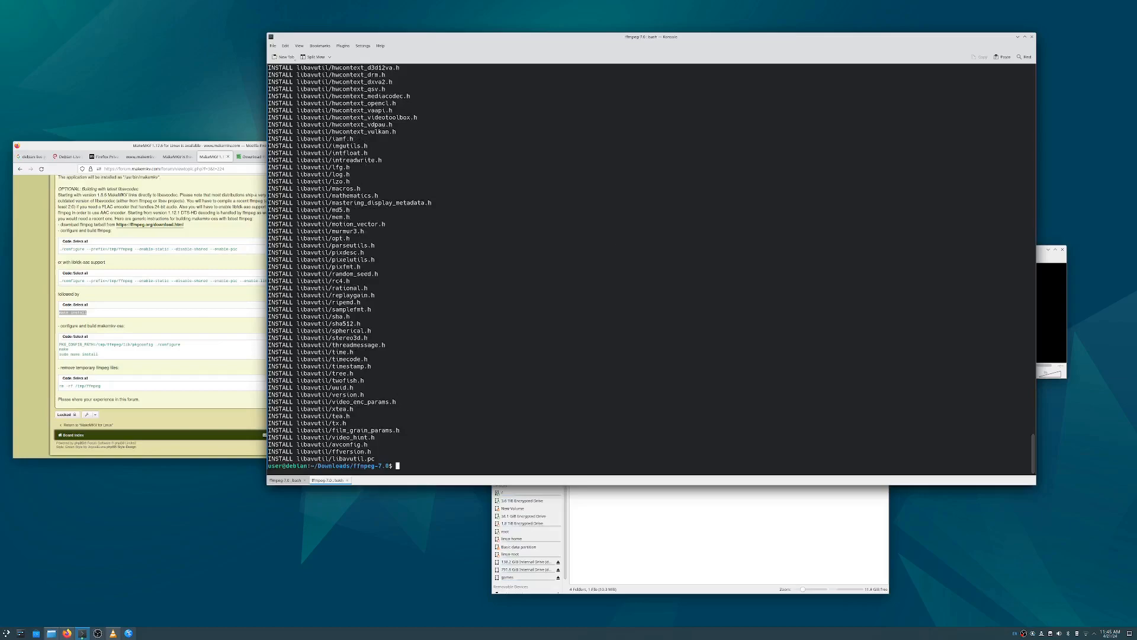
Move up to Downloads and into the makemkv-oss-1.17.6 source folder
type("cd ..")
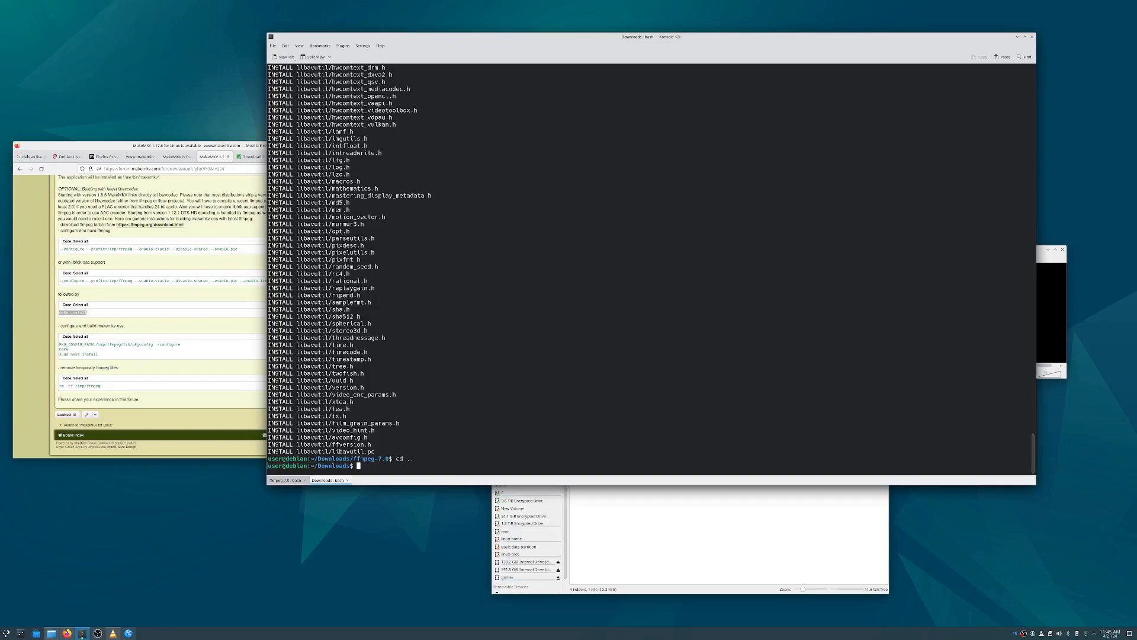
type("makemkv-")
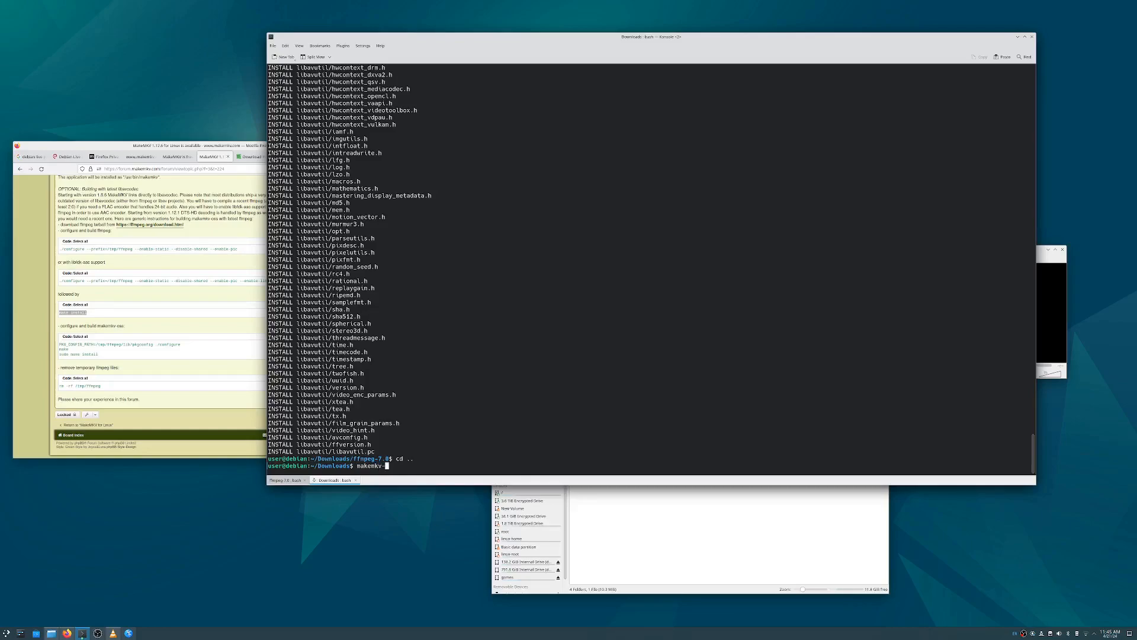
type("oss-1.17.6/")
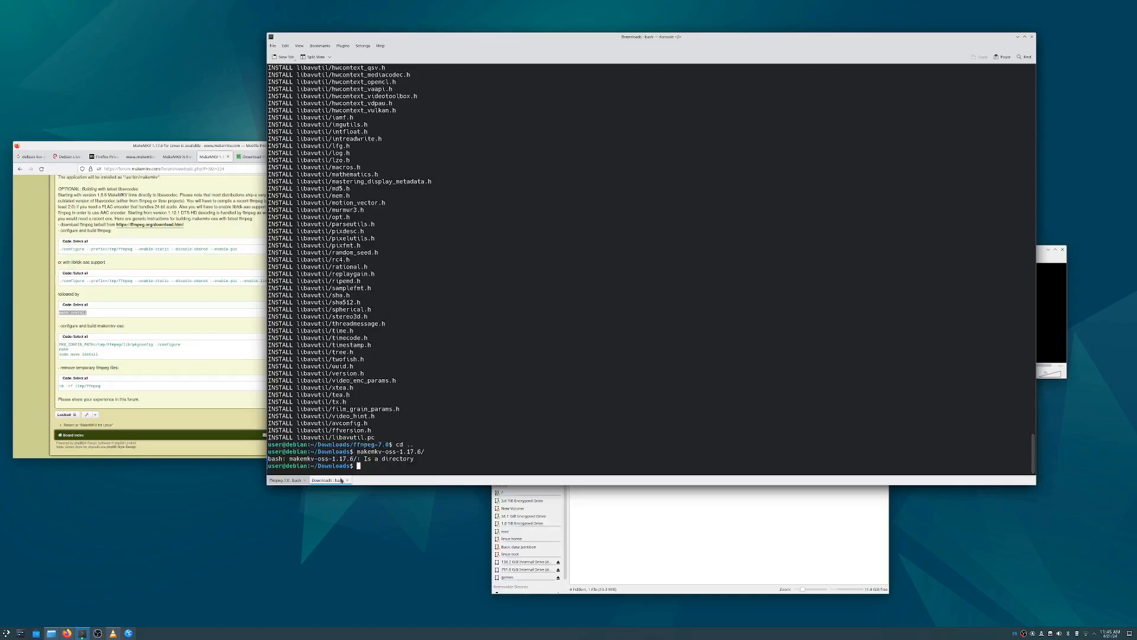
type("makemkv-oss-1.17.6/")
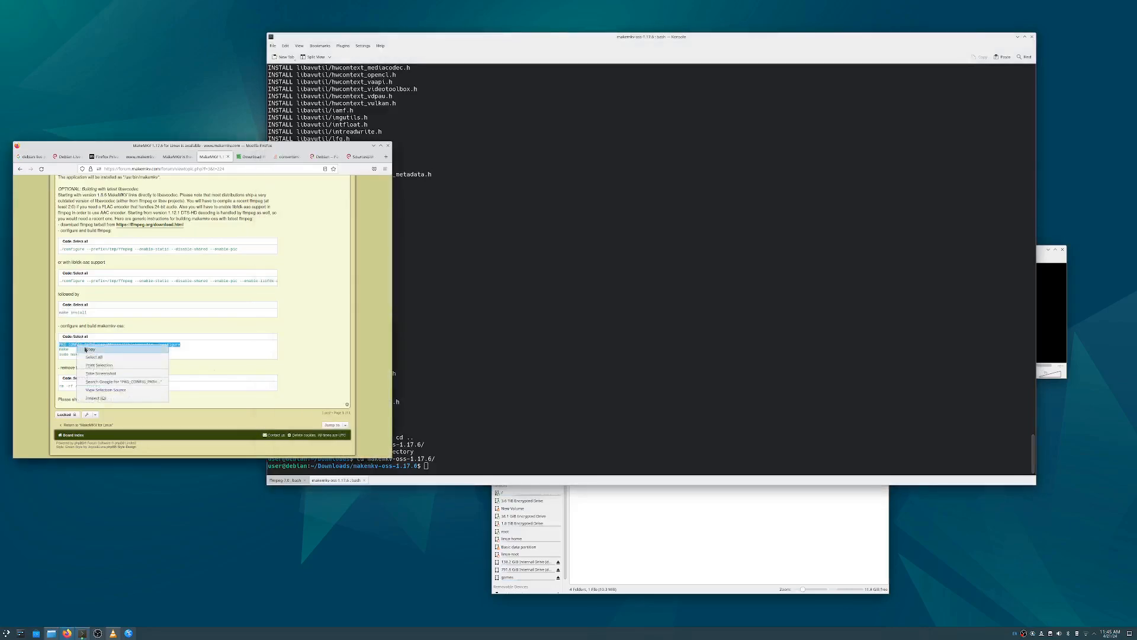
Configure makemkv-oss against the FFmpeg build via the forum command, then make and sudo make install
left_click(89, 349)
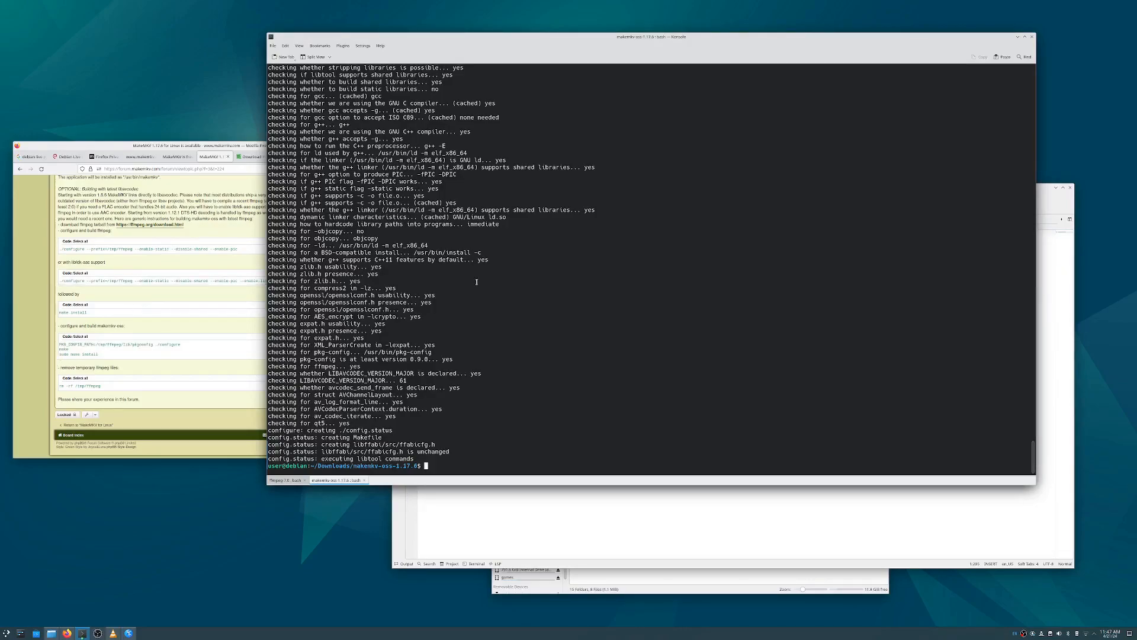
type("make")
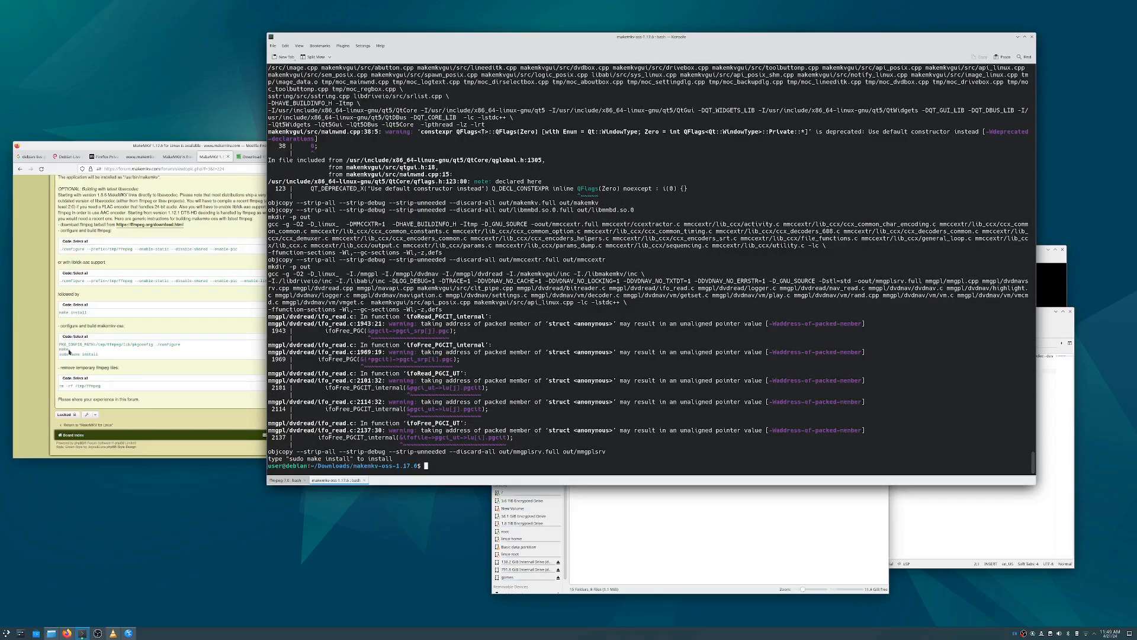
right_click(82, 360)
type("sudo make install")
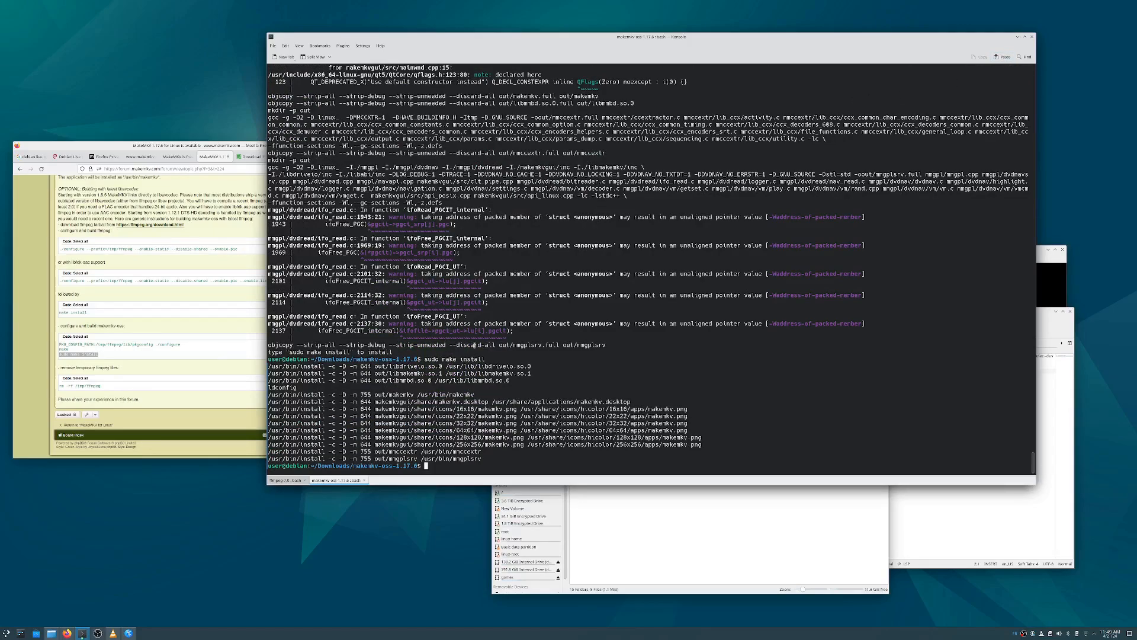
In makemkv-bin-1.17.6 run the PKG_CONFIG_PATH configure, make and sudo make install, then launch MakeMKV
type("cd ..")
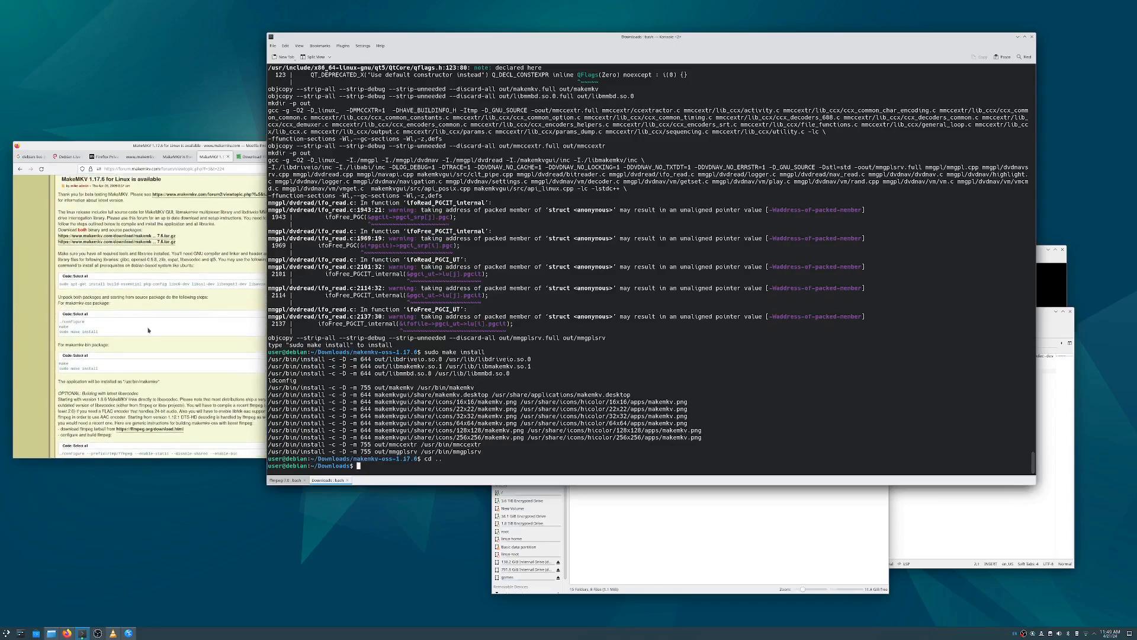
mouse_move(651, 244)
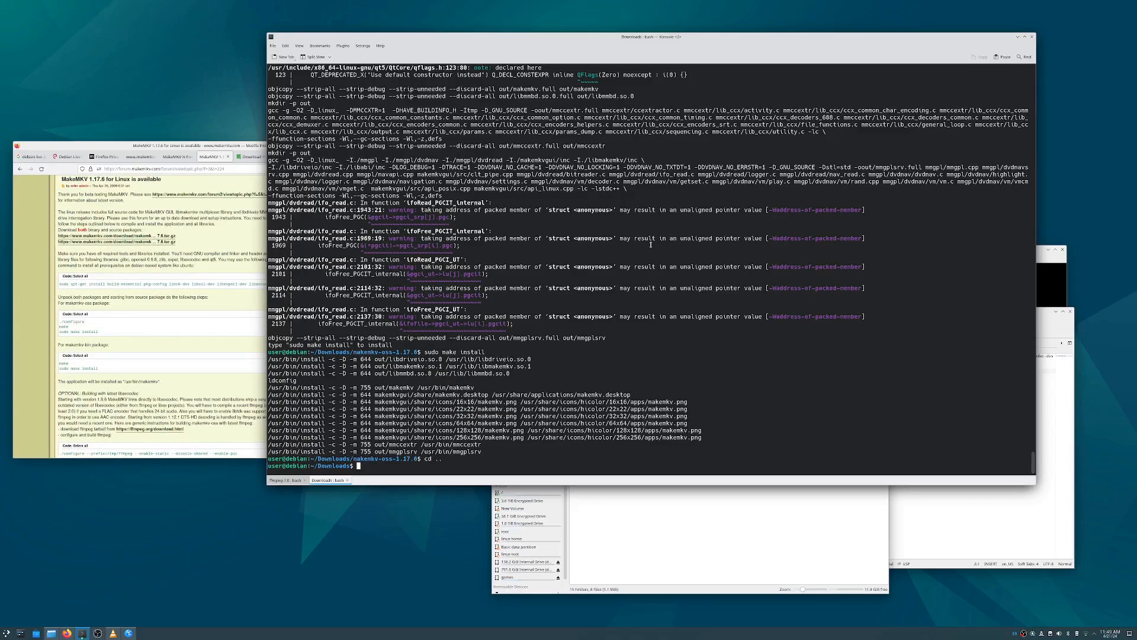
type("PKG_CONFIG_PATH=/tmp/ffmpeg/lib/pkgconfig ./configure")
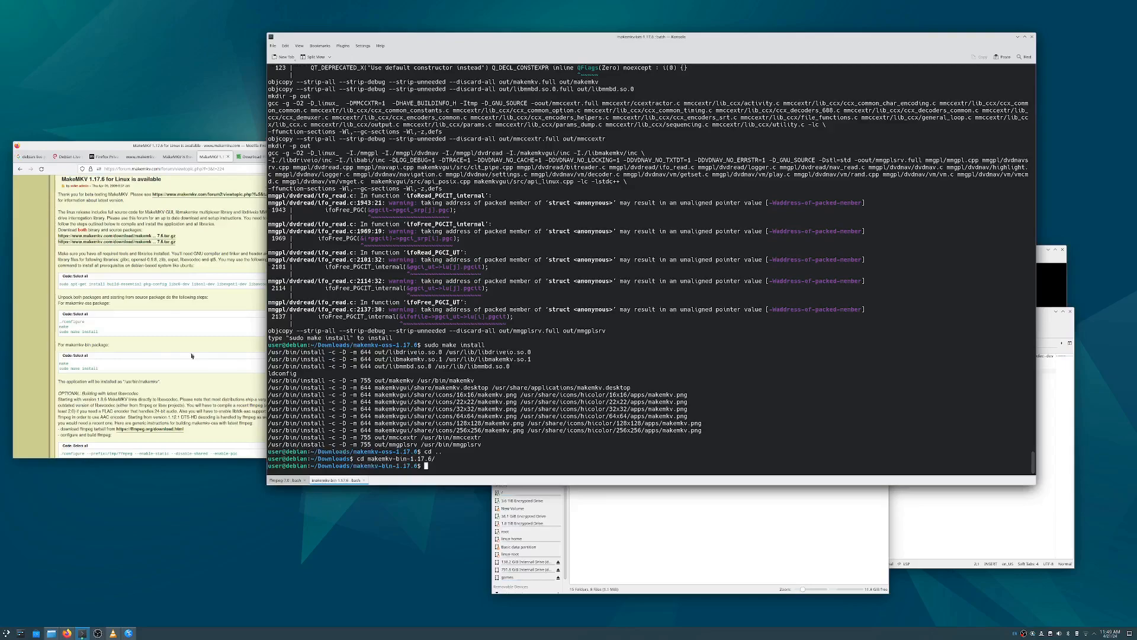
mouse_move(576, 285)
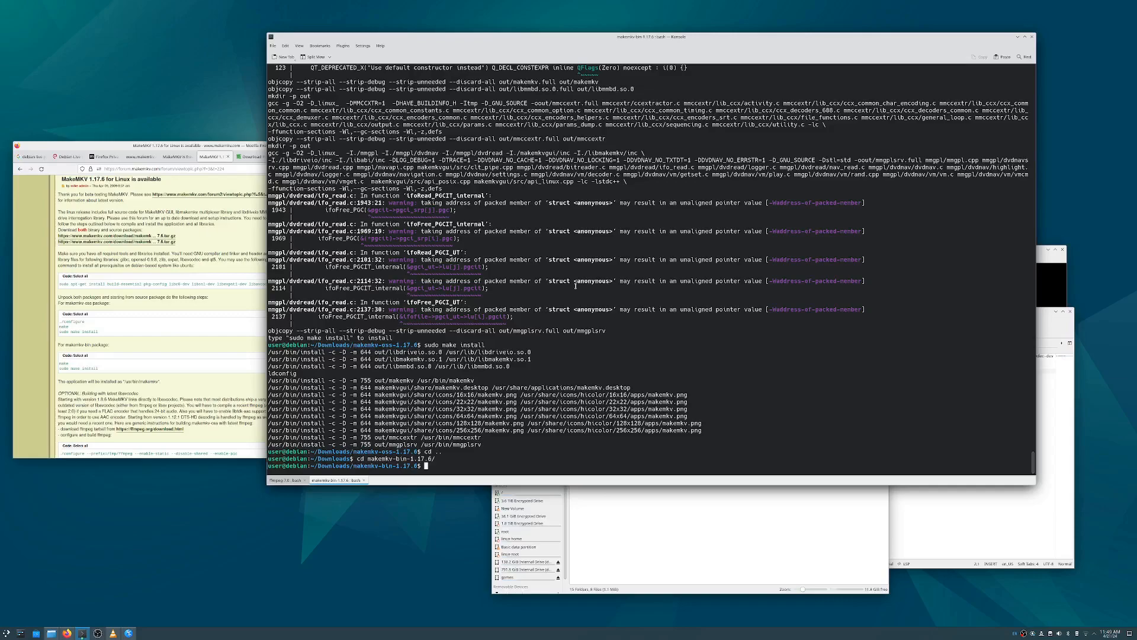
type("make")
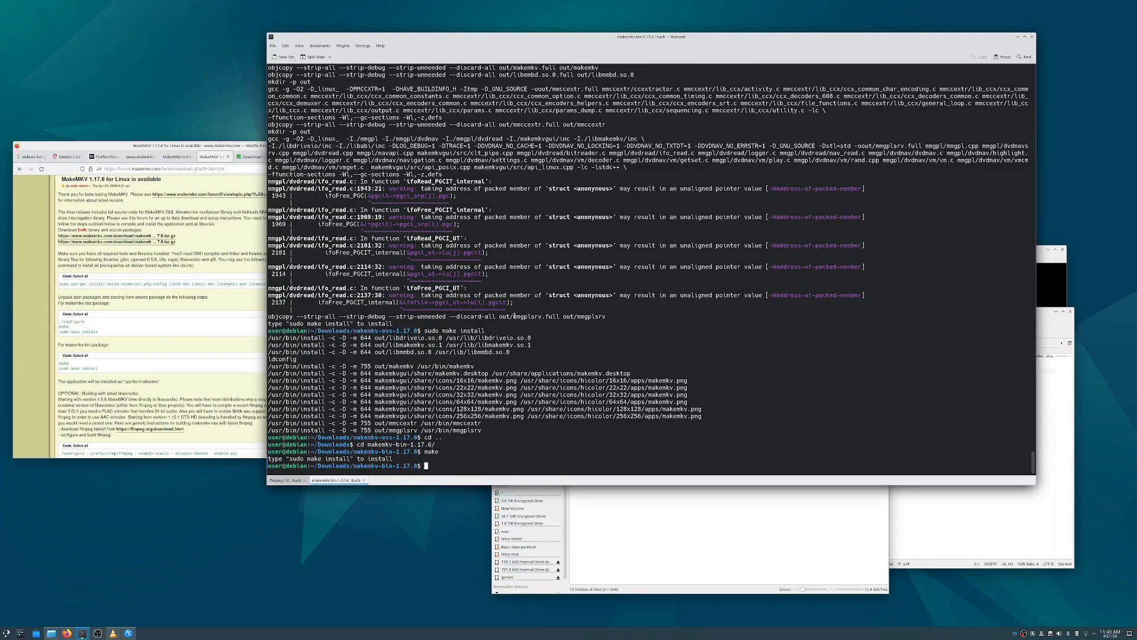
type("su")
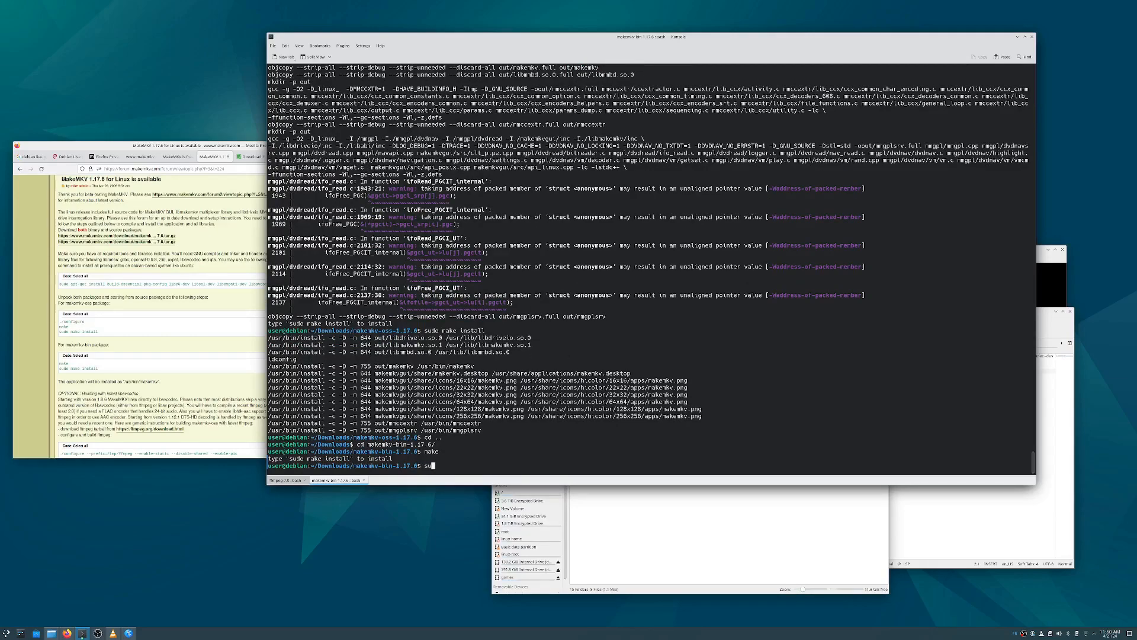
type("sudo make in")
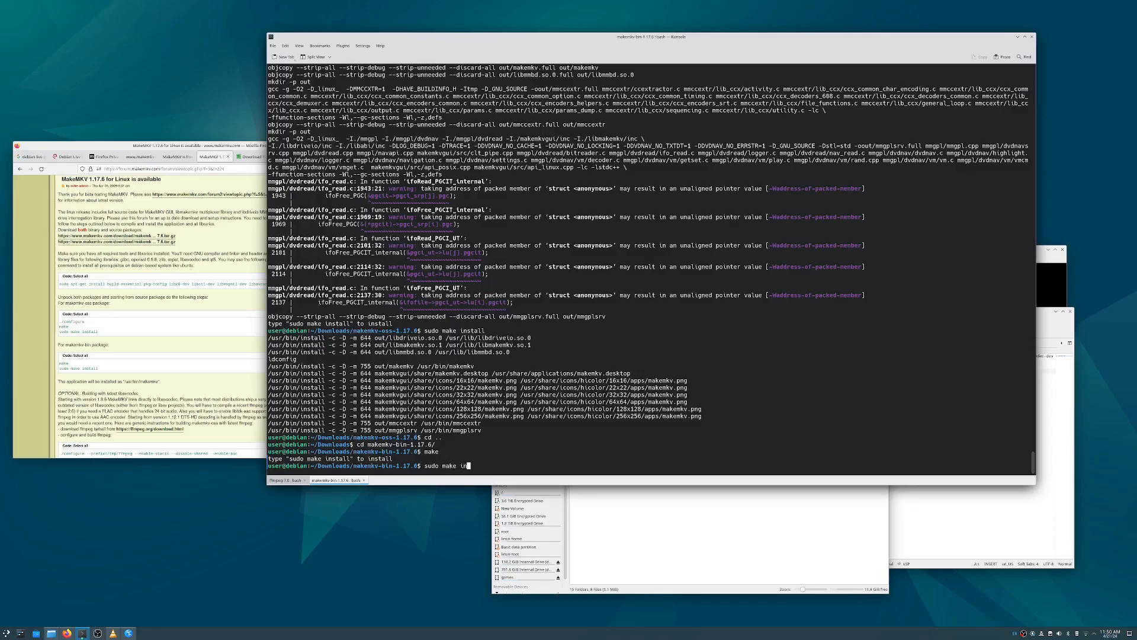
type("stall")
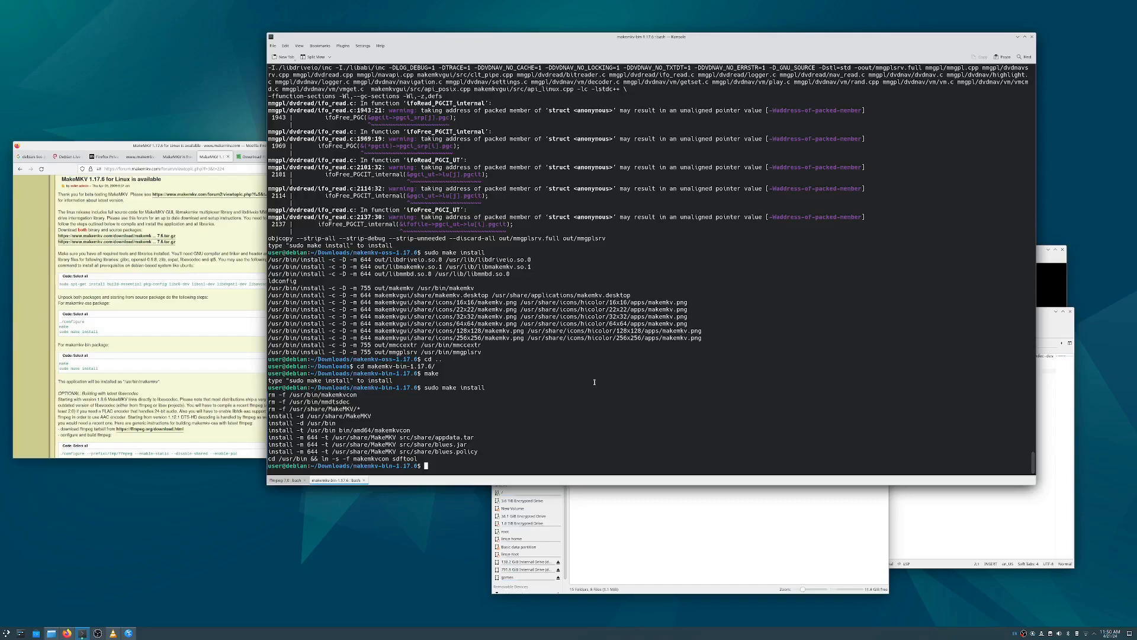
left_click(8, 633)
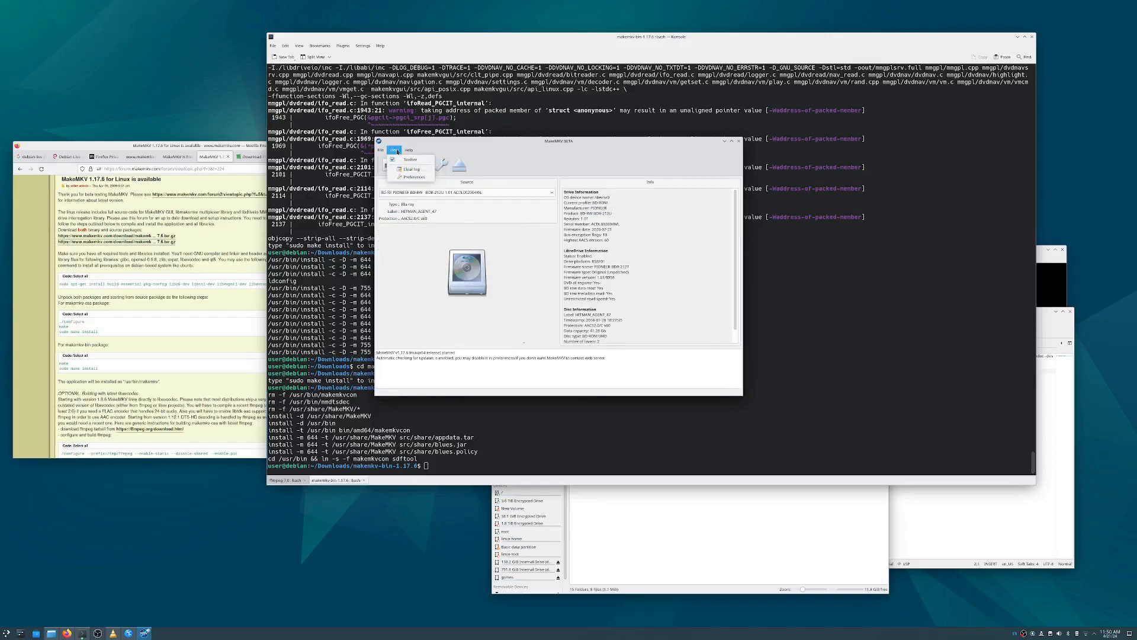
Enter the beta key from the forum's 'MakeMKV is free while in beta' post via Help > Register and confirm it
left_click(393, 149)
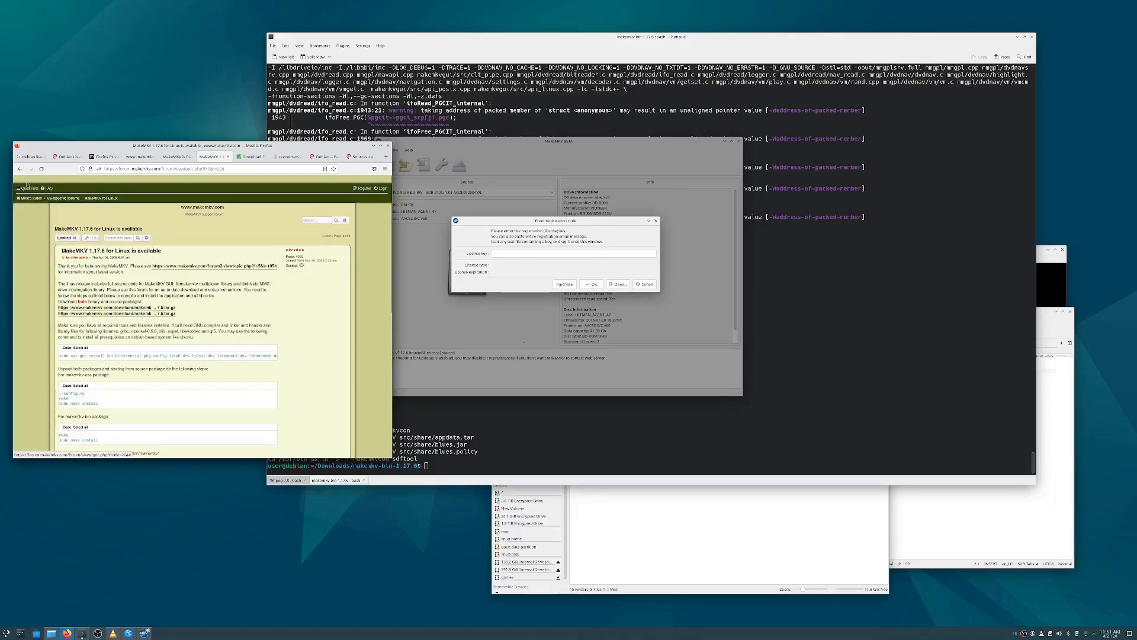
left_click(32, 198)
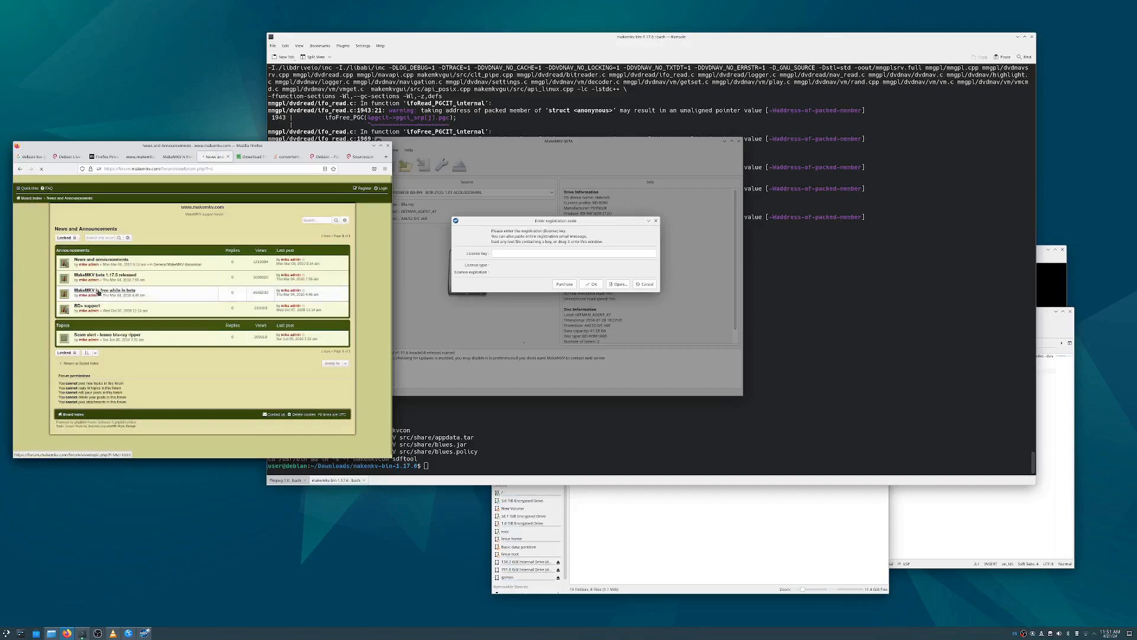
left_click(105, 290)
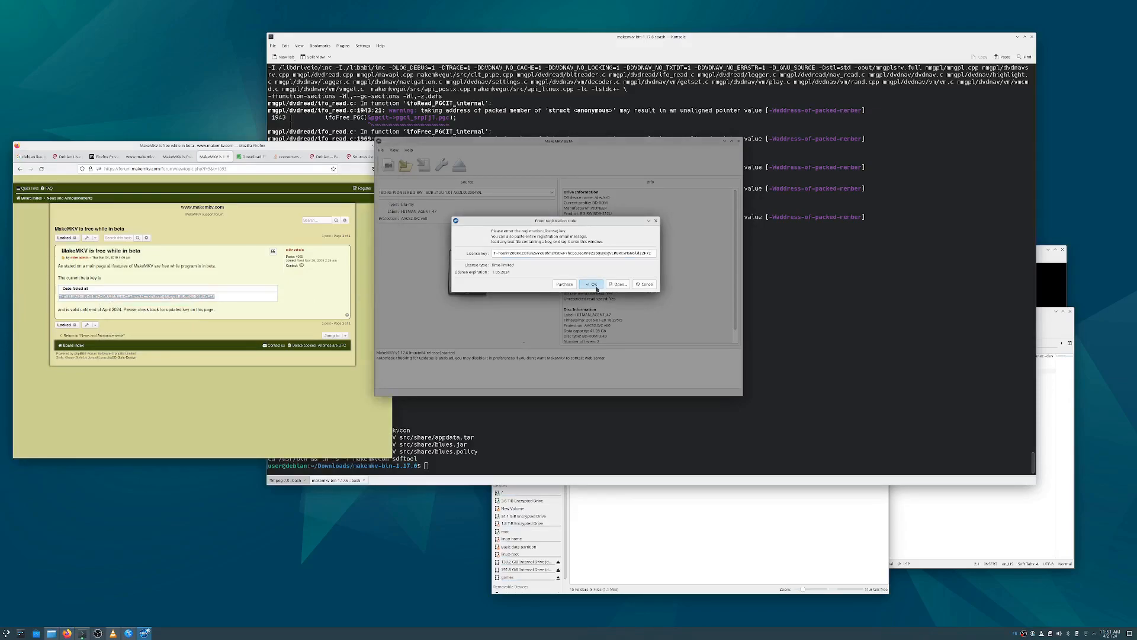
left_click(590, 283)
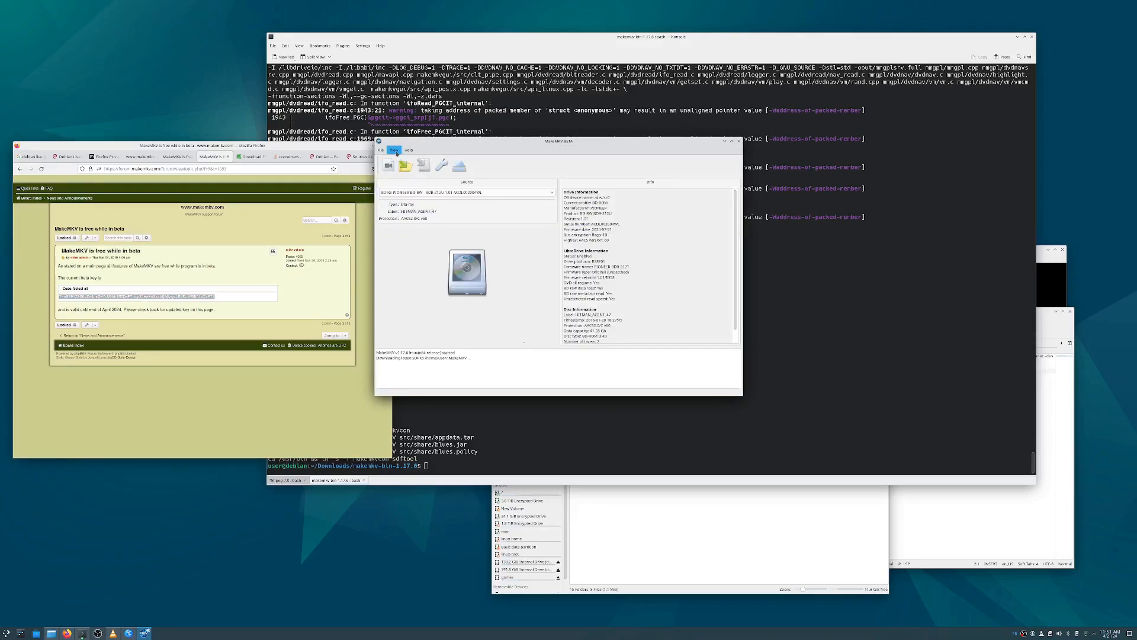
Check the Protection settings for DVD and BD+ in View > Preferences, then close the dialog
left_click(395, 150)
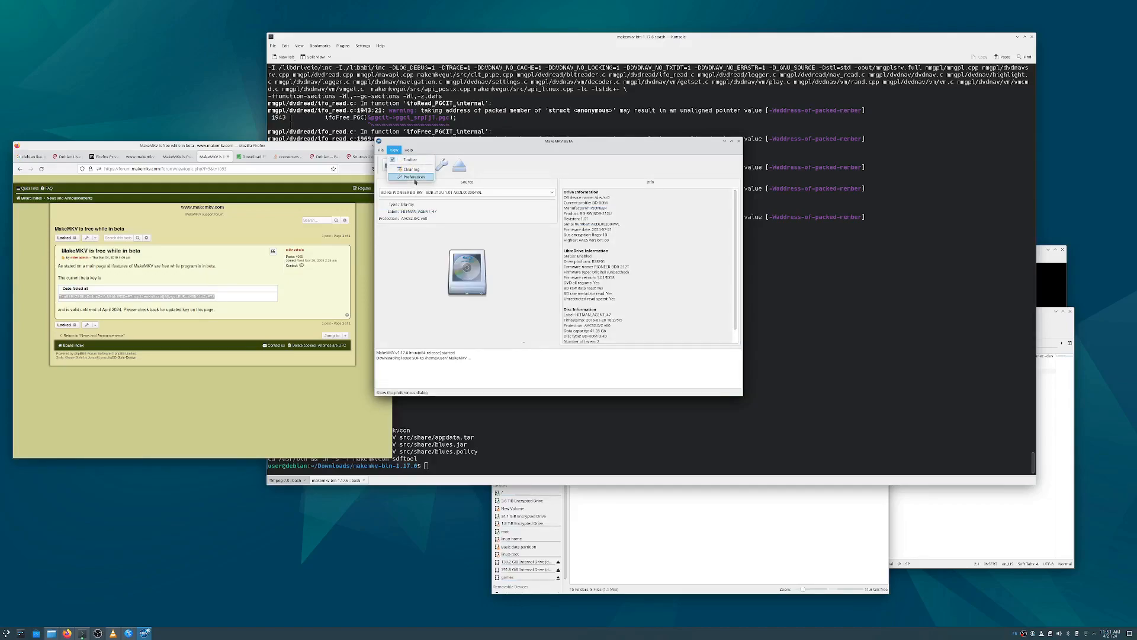
left_click(412, 177)
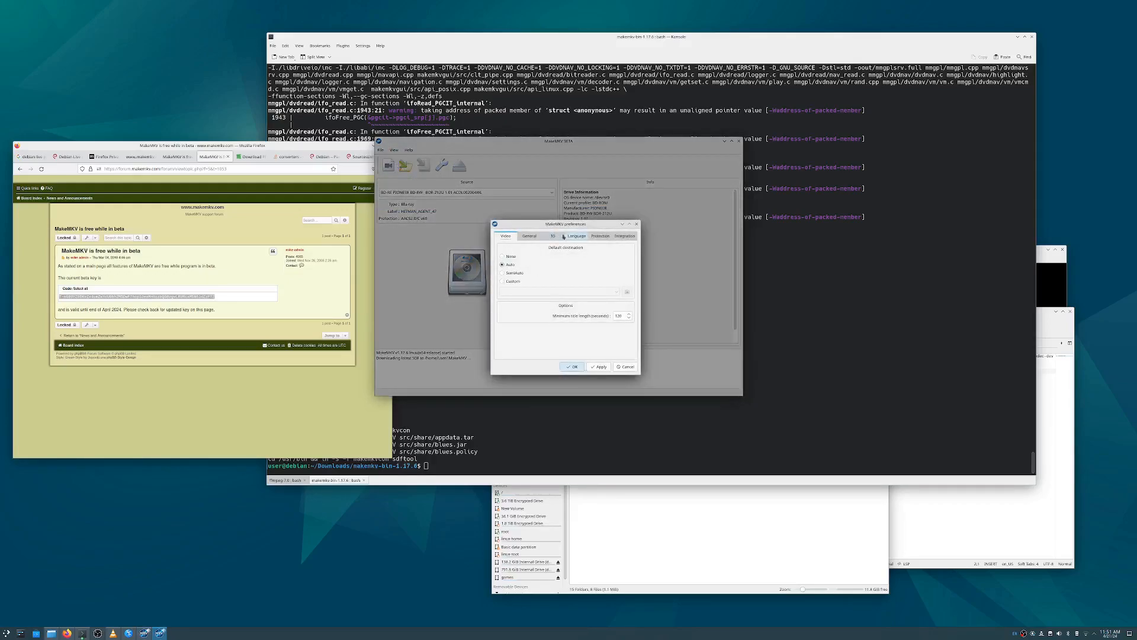
left_click(553, 236)
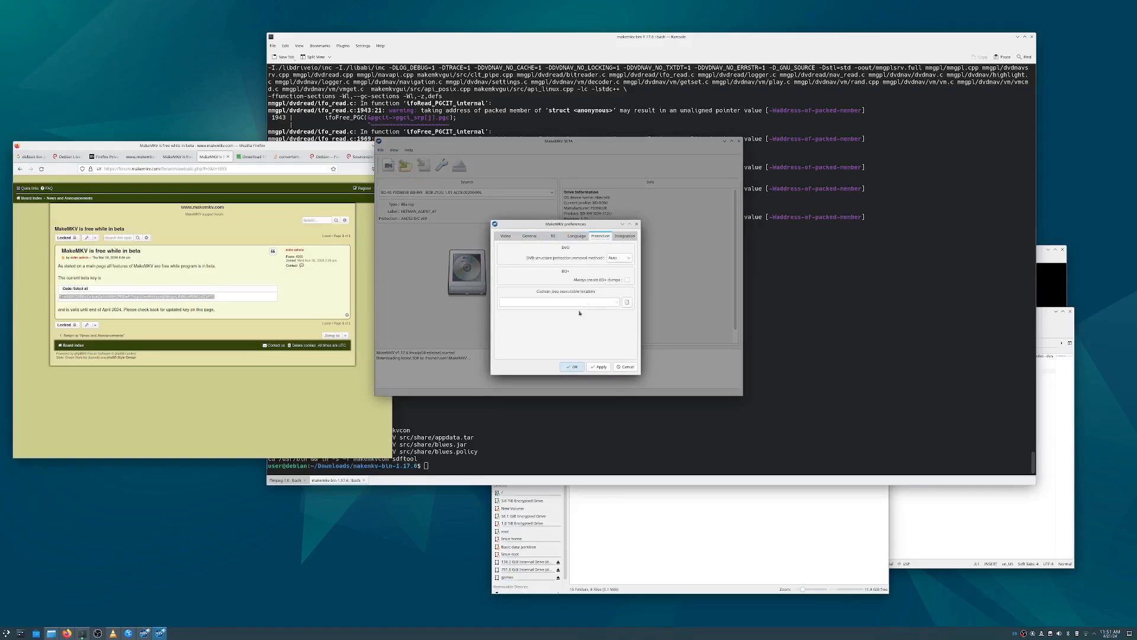
left_click(529, 235)
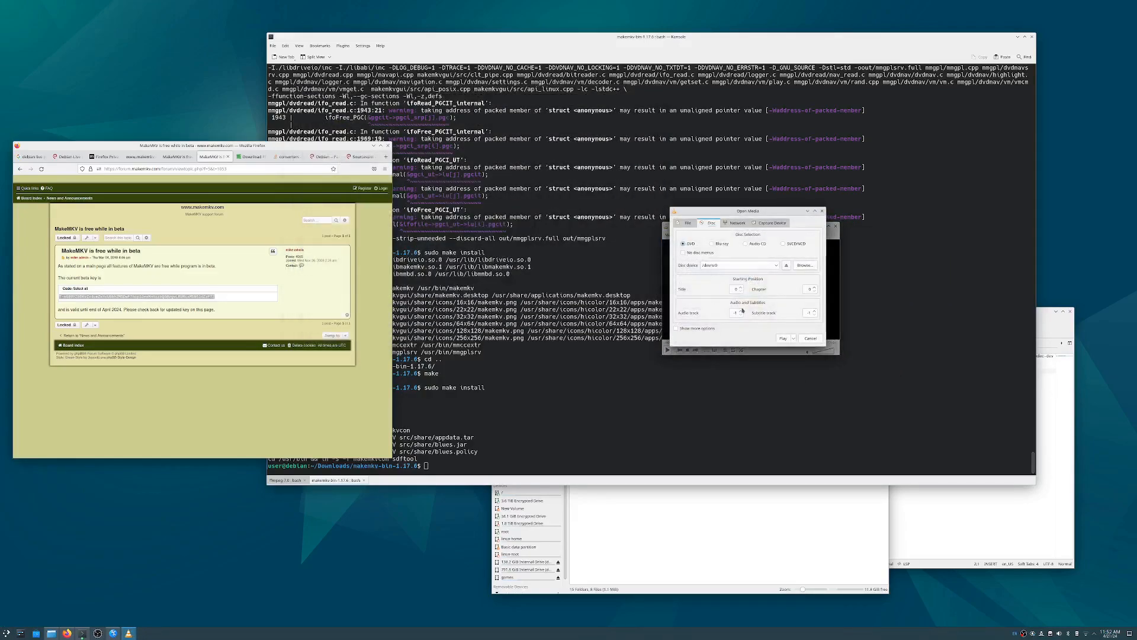
Choose Blu-ray in the Open Media Disc options and start playing the disc in VLC
left_click(712, 243)
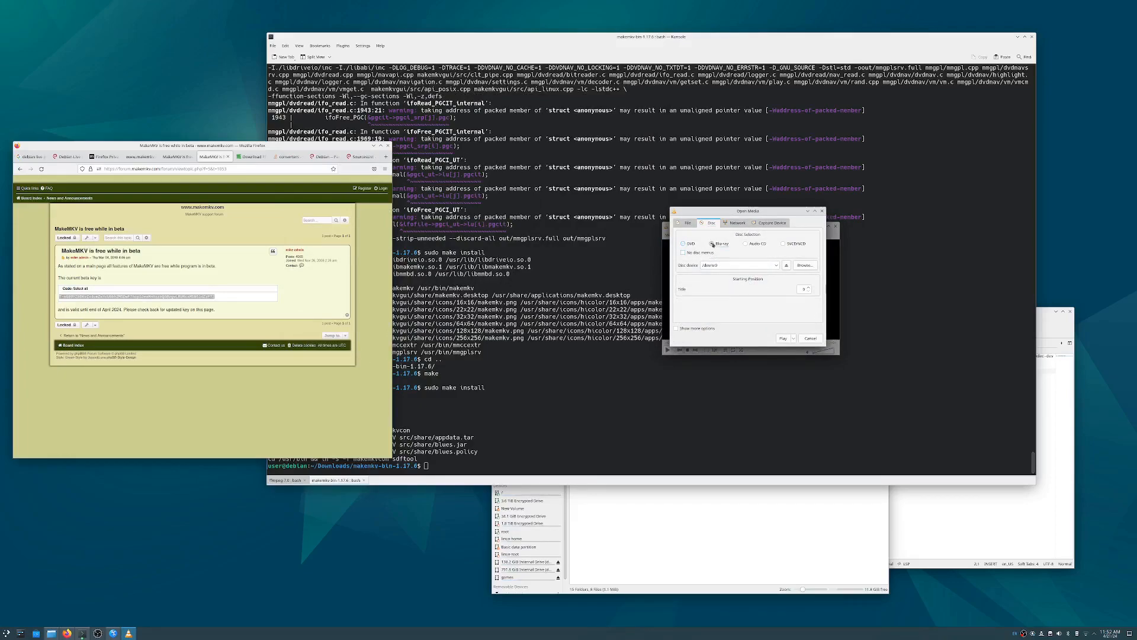
left_click(784, 337)
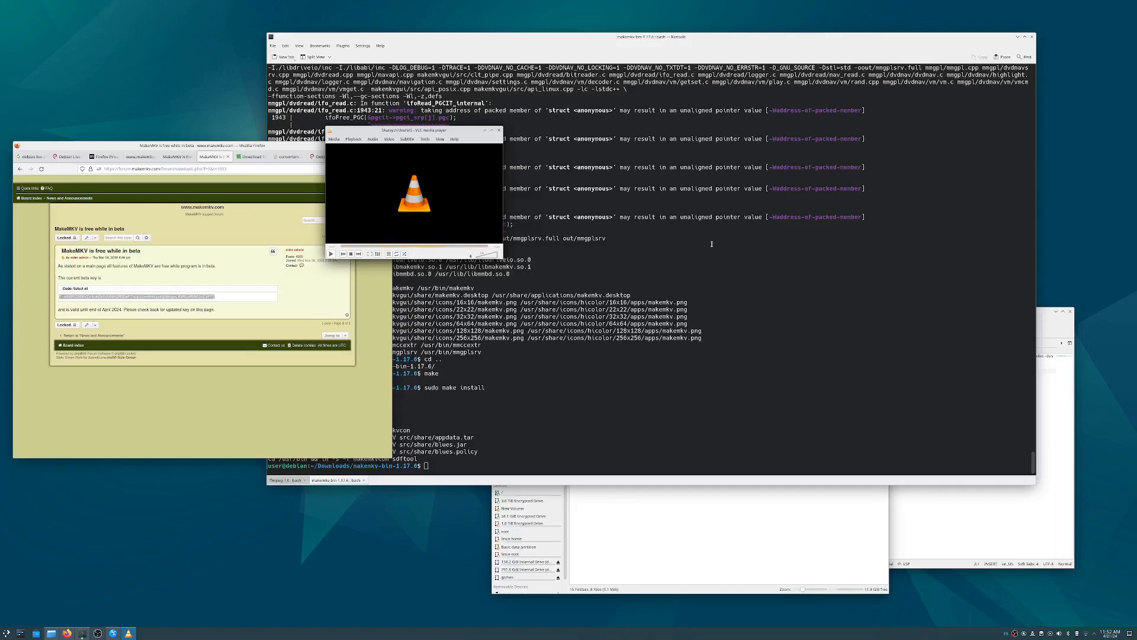
left_click(331, 253)
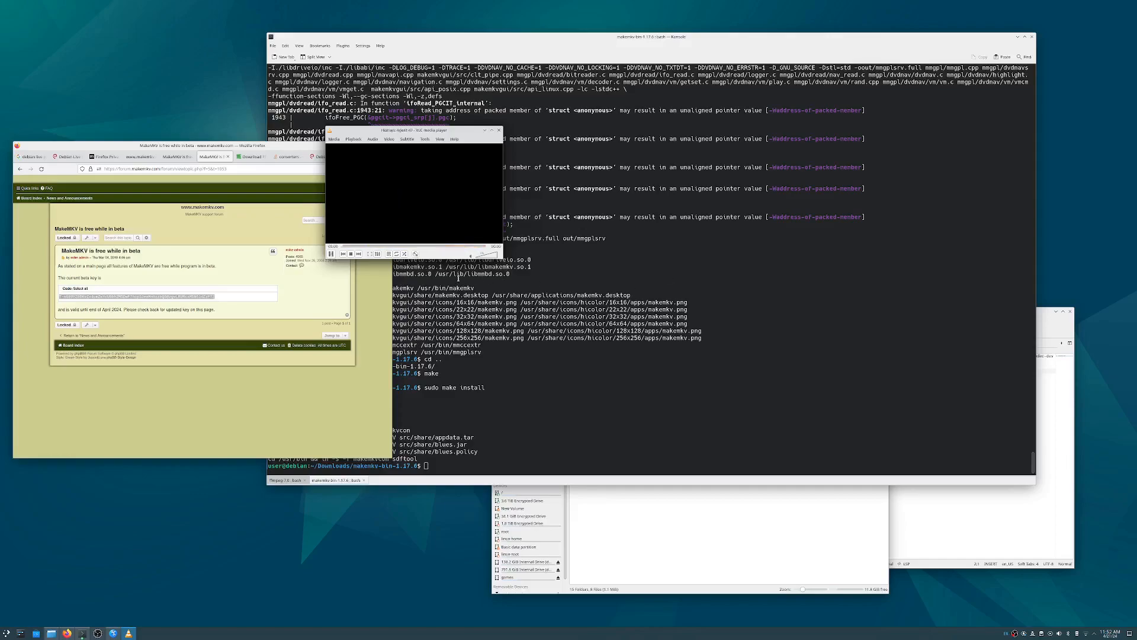